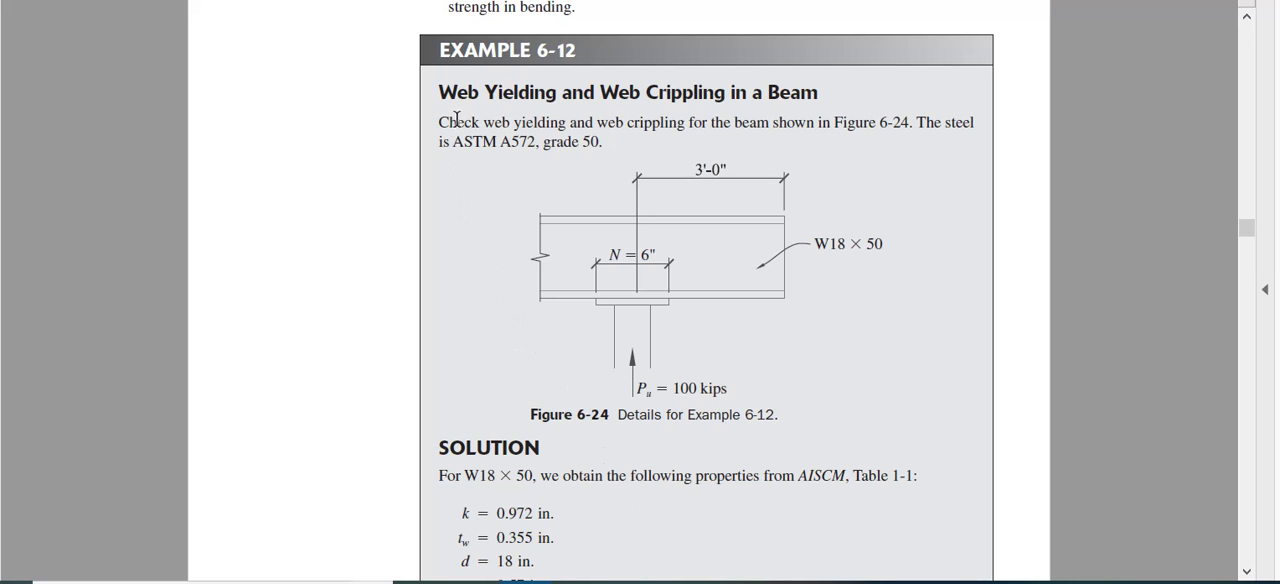
mouse_move(700, 112)
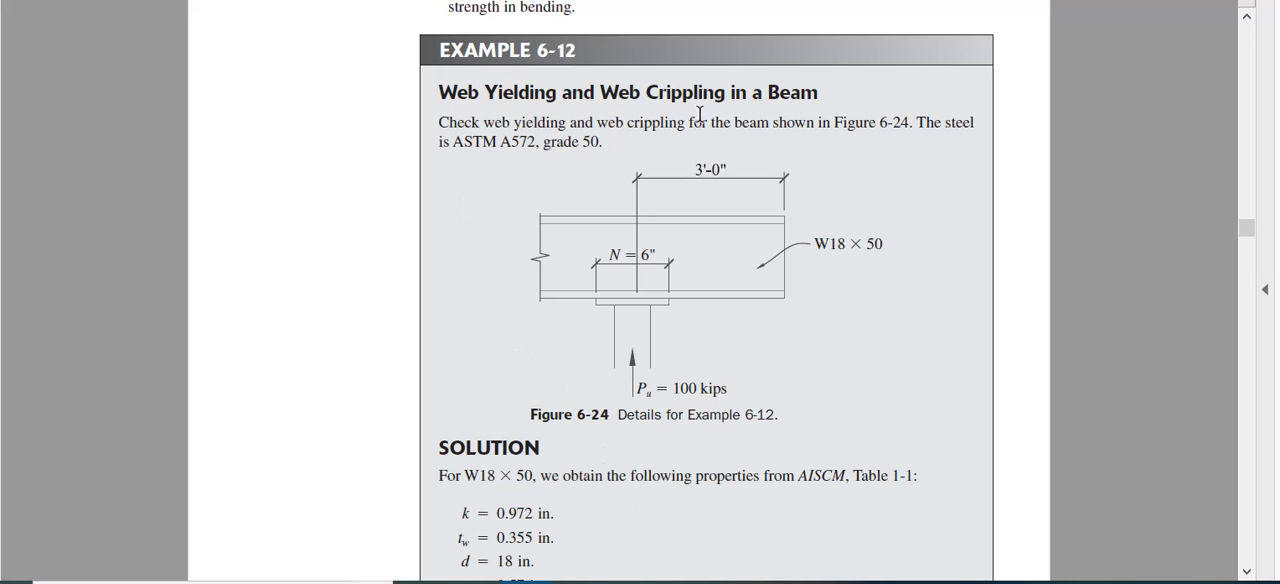
mouse_move(736, 126)
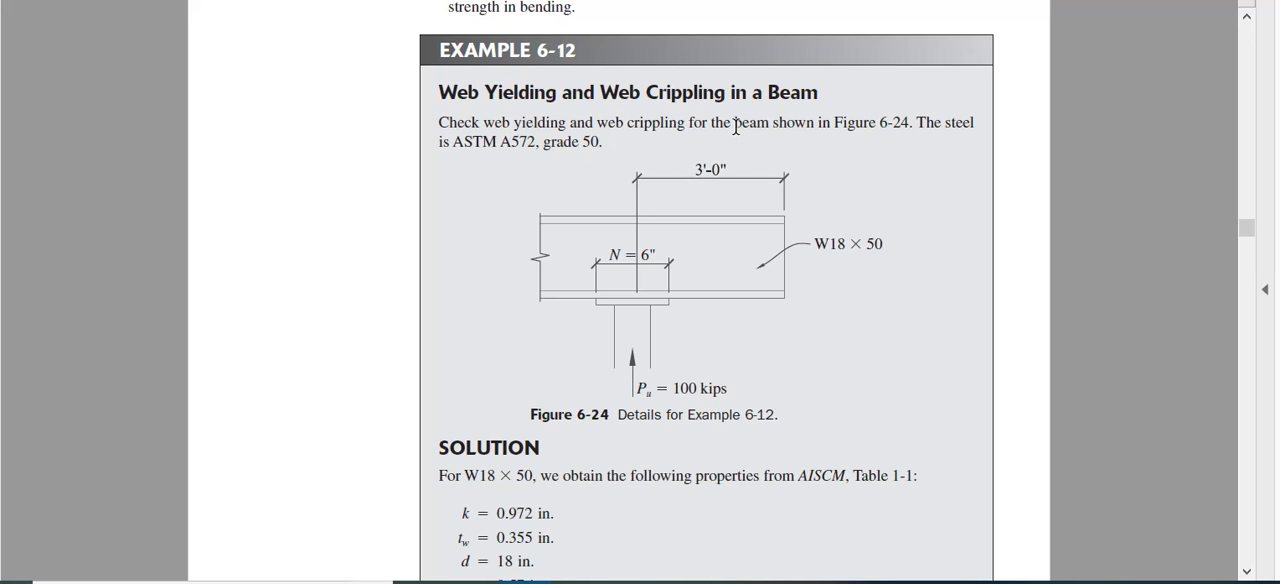
mouse_move(1044, 140)
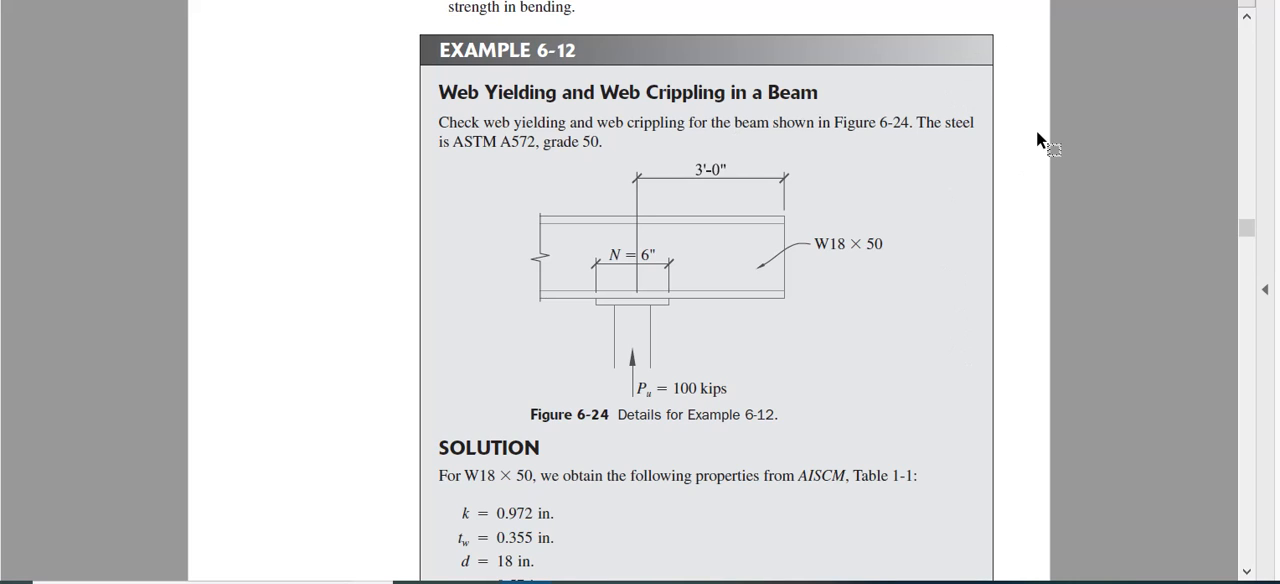
mouse_move(564, 280)
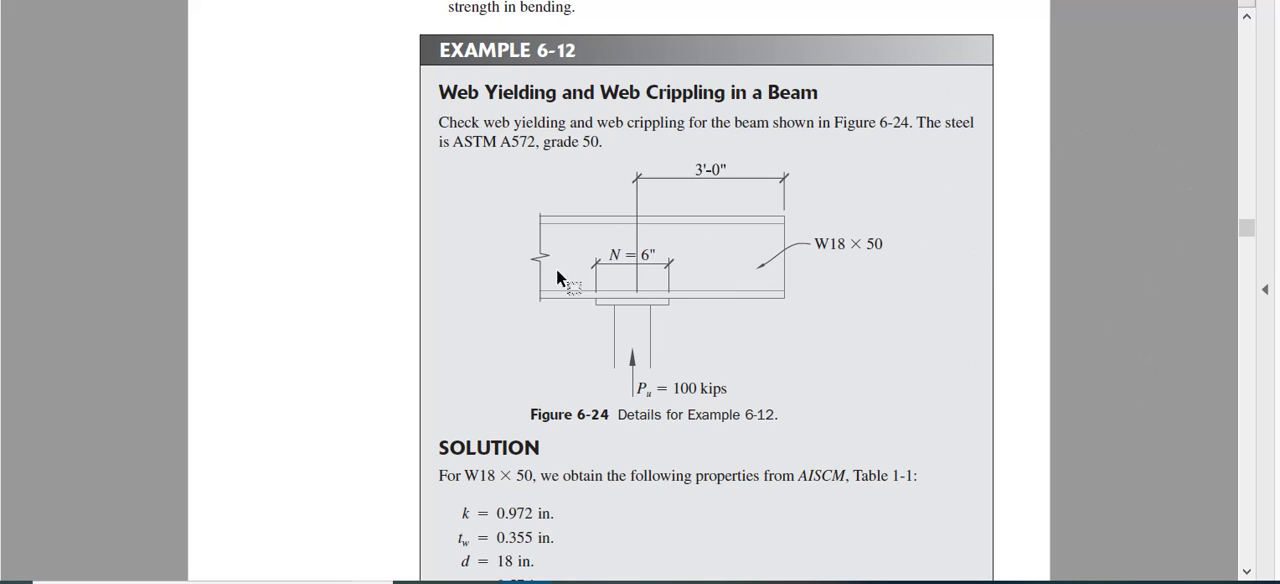
mouse_move(624, 228)
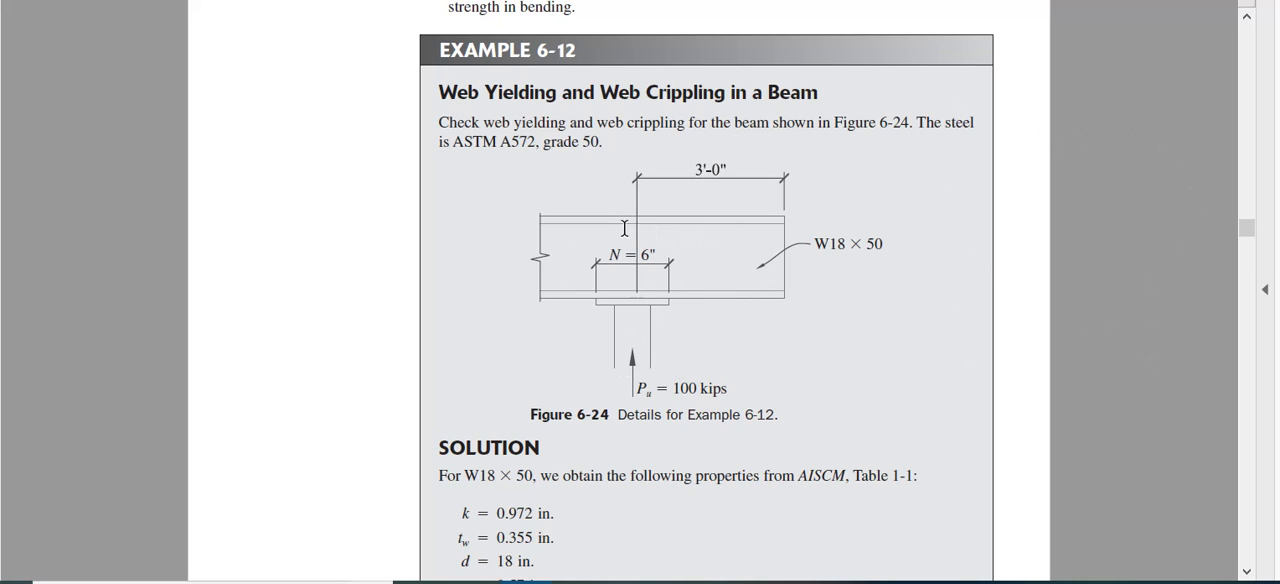
mouse_move(658, 302)
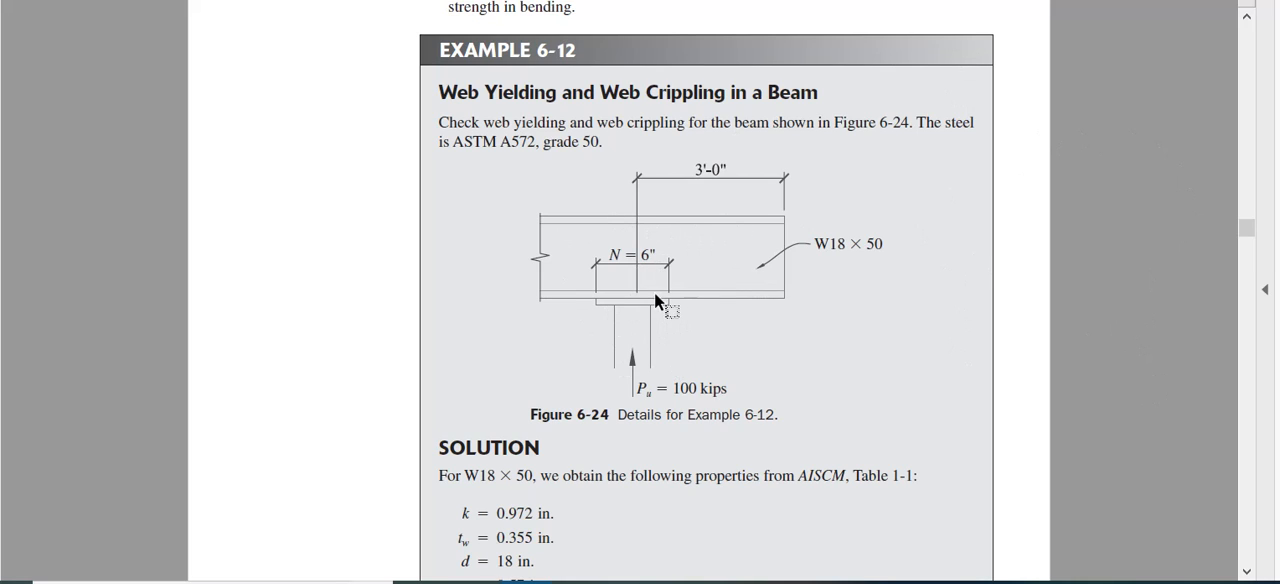
mouse_move(678, 276)
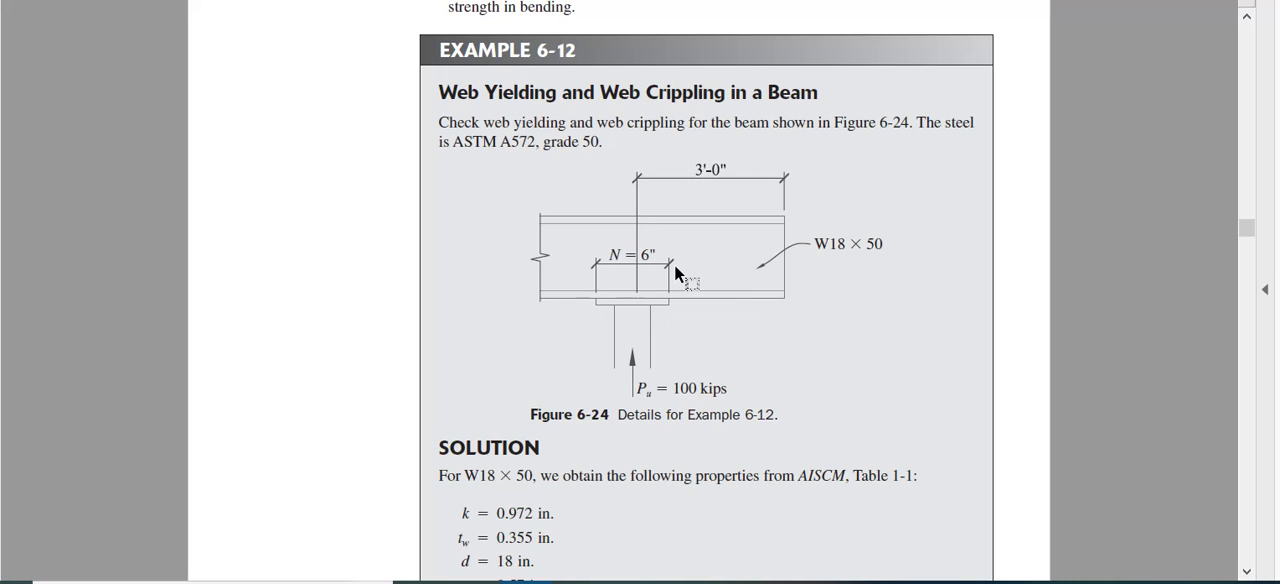
mouse_move(880, 240)
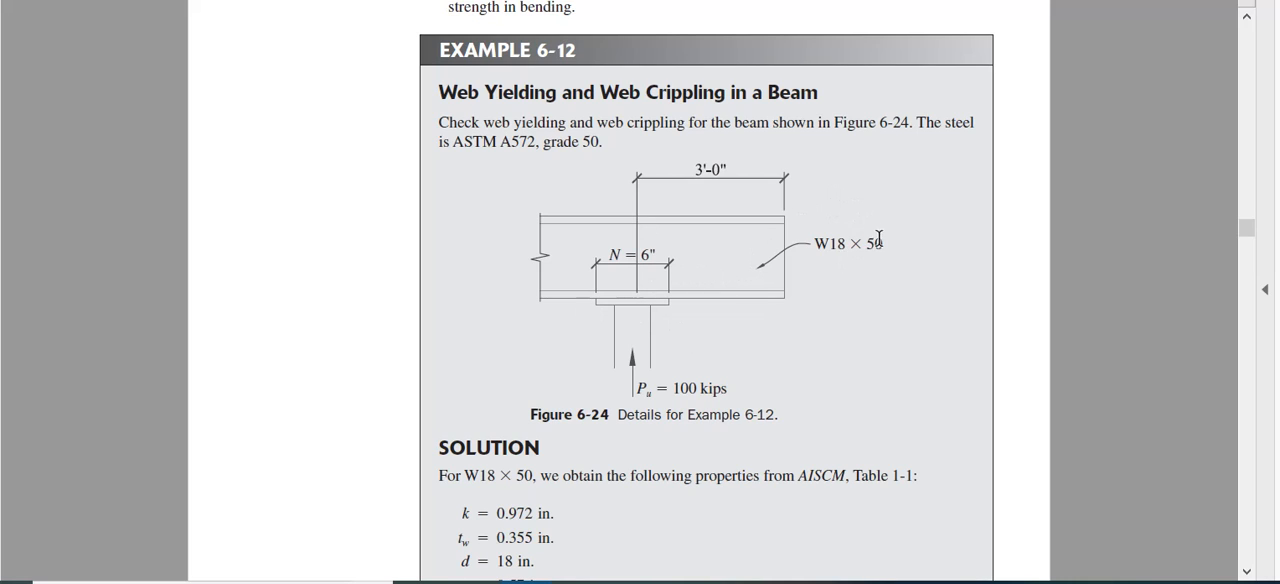
mouse_move(728, 396)
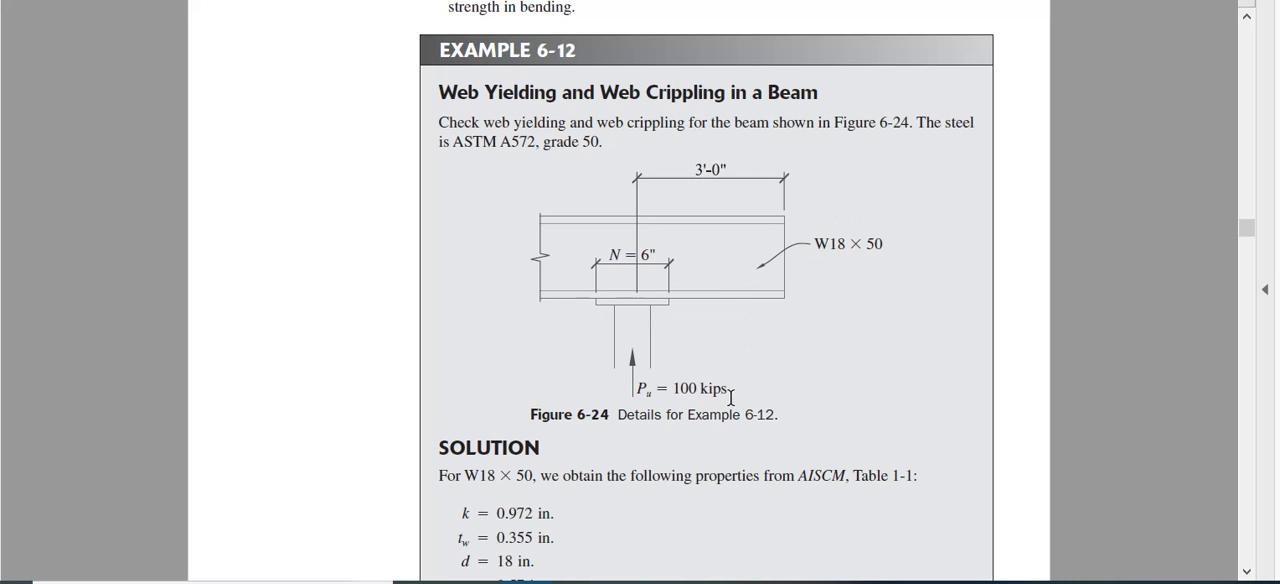
mouse_move(810, 344)
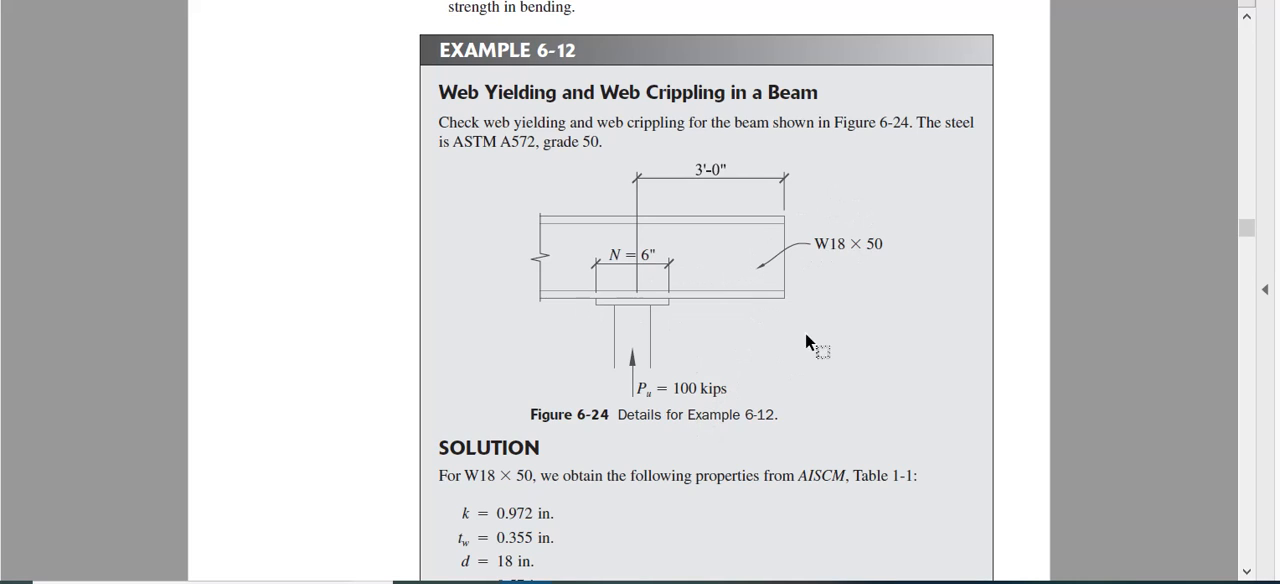
mouse_move(844, 260)
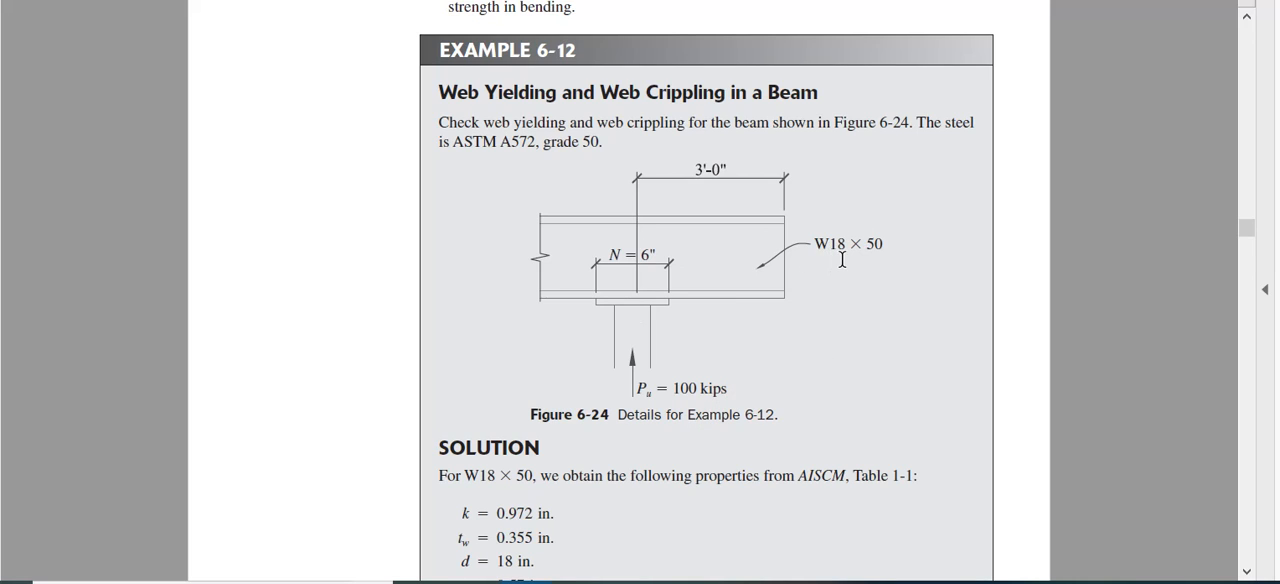
mouse_move(850, 268)
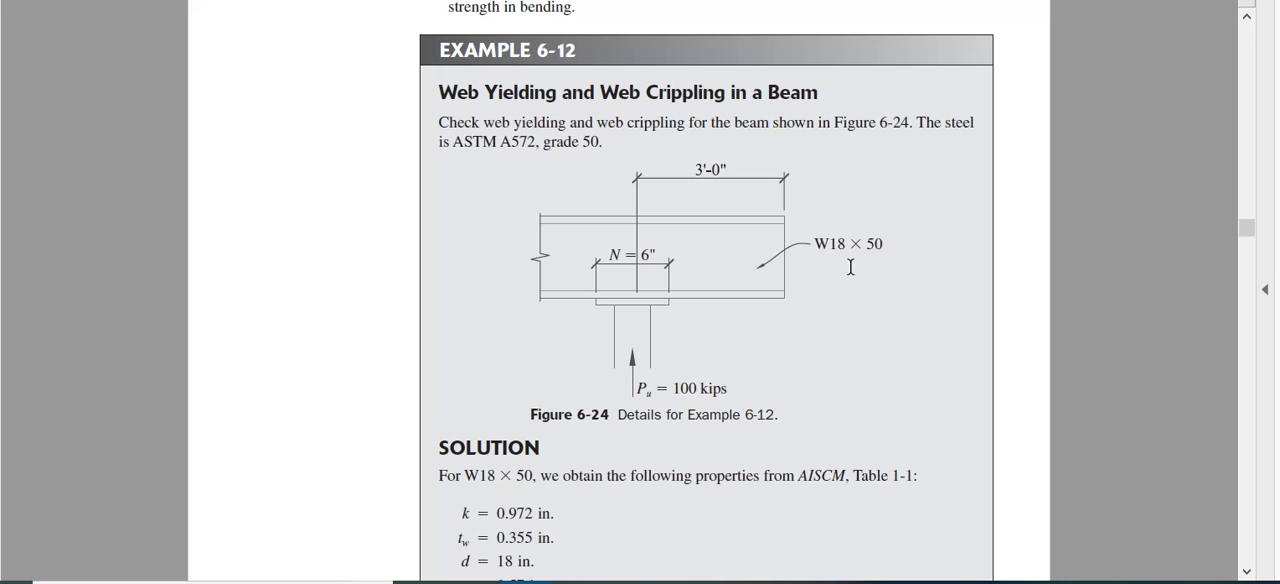
mouse_move(872, 252)
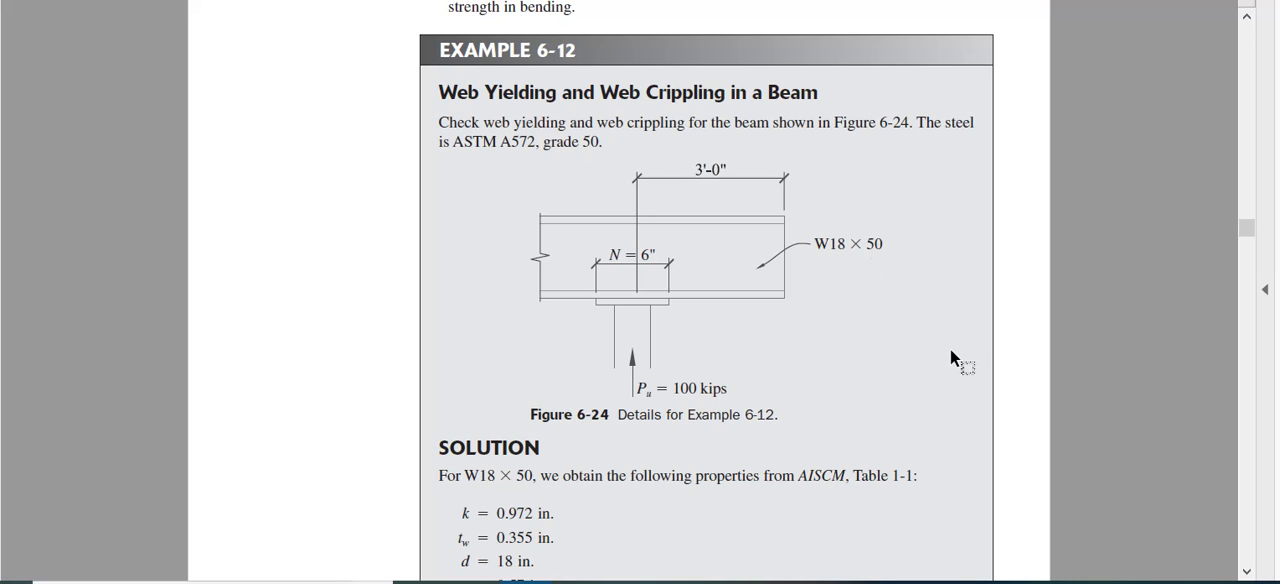
mouse_move(1124, 252)
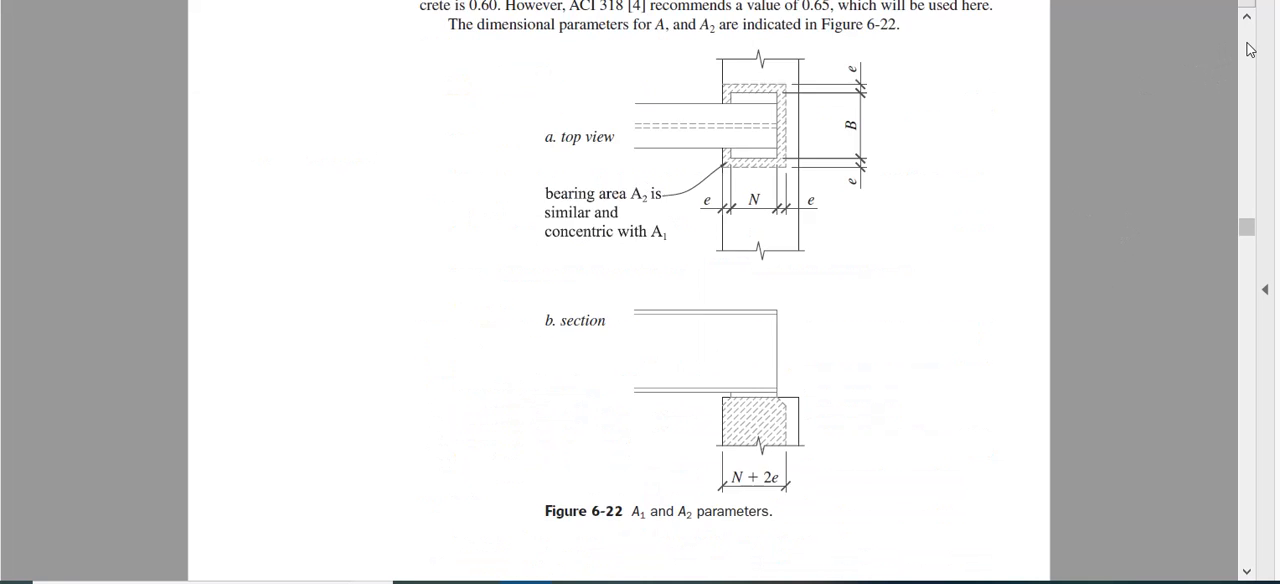
scroll("down", 3)
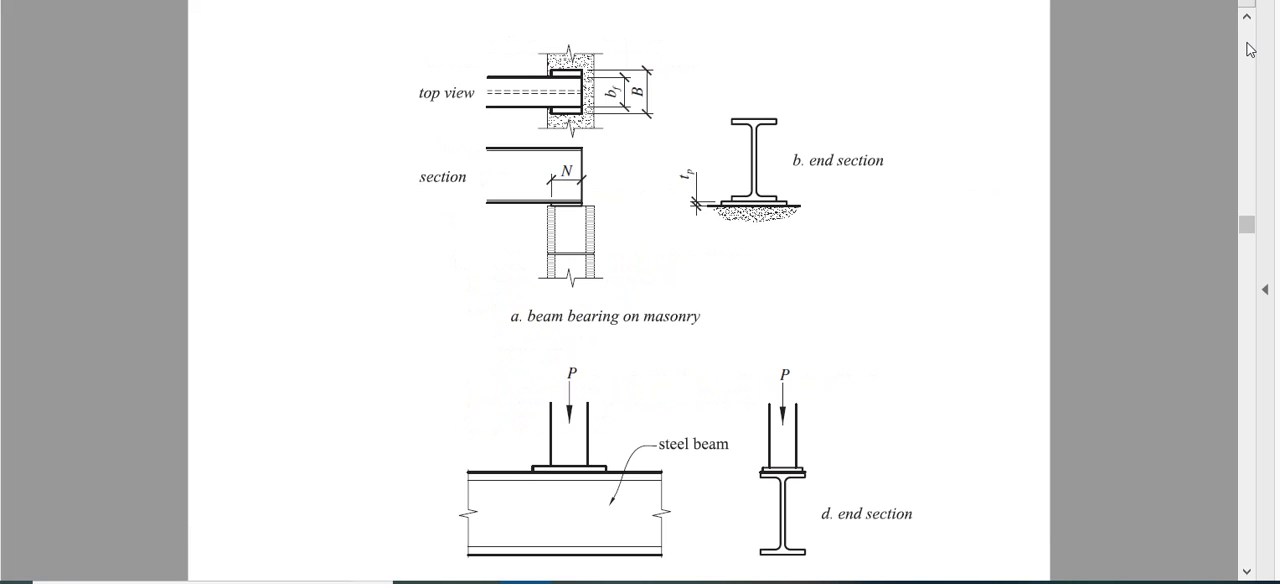
scroll("down", 3)
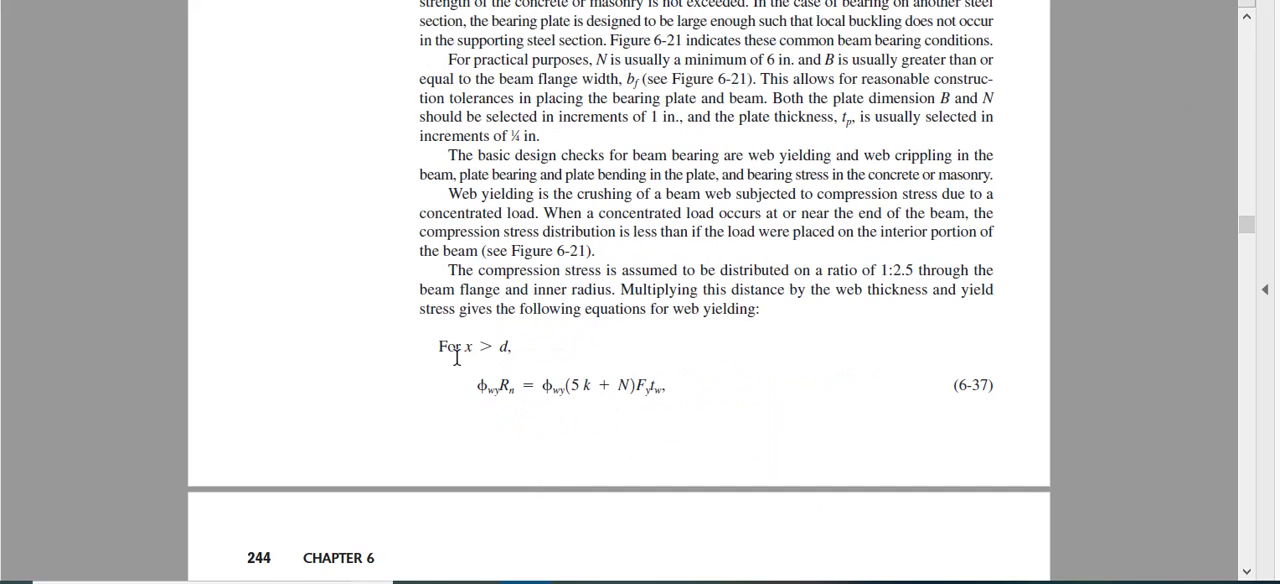
mouse_move(520, 408)
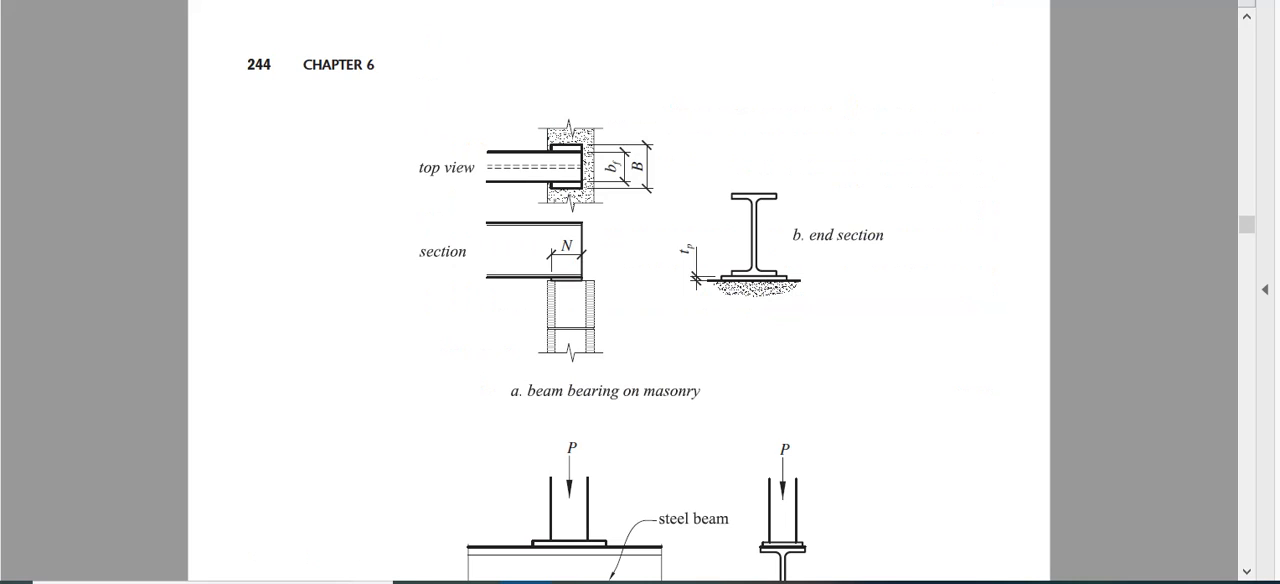
scroll("down", 3)
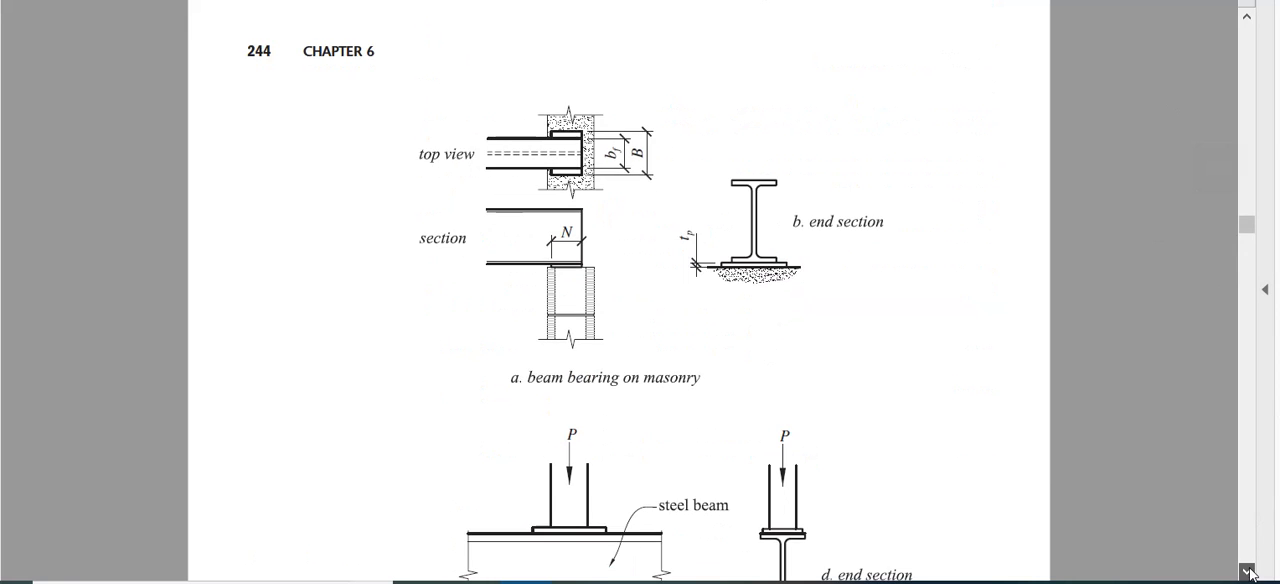
scroll("down", 3)
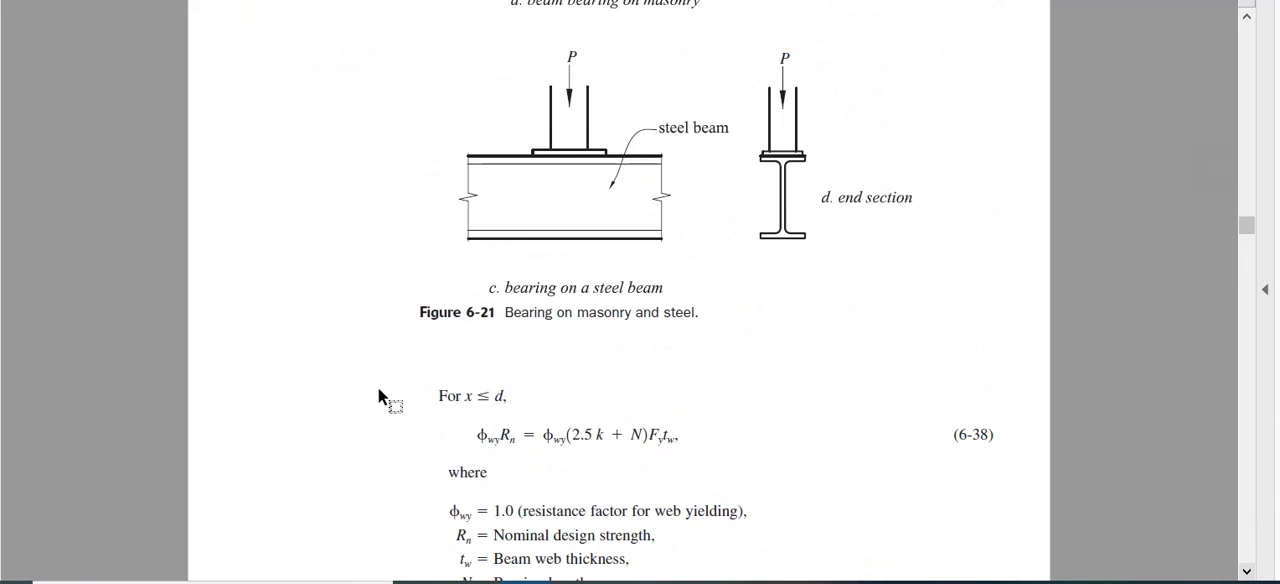
mouse_move(532, 392)
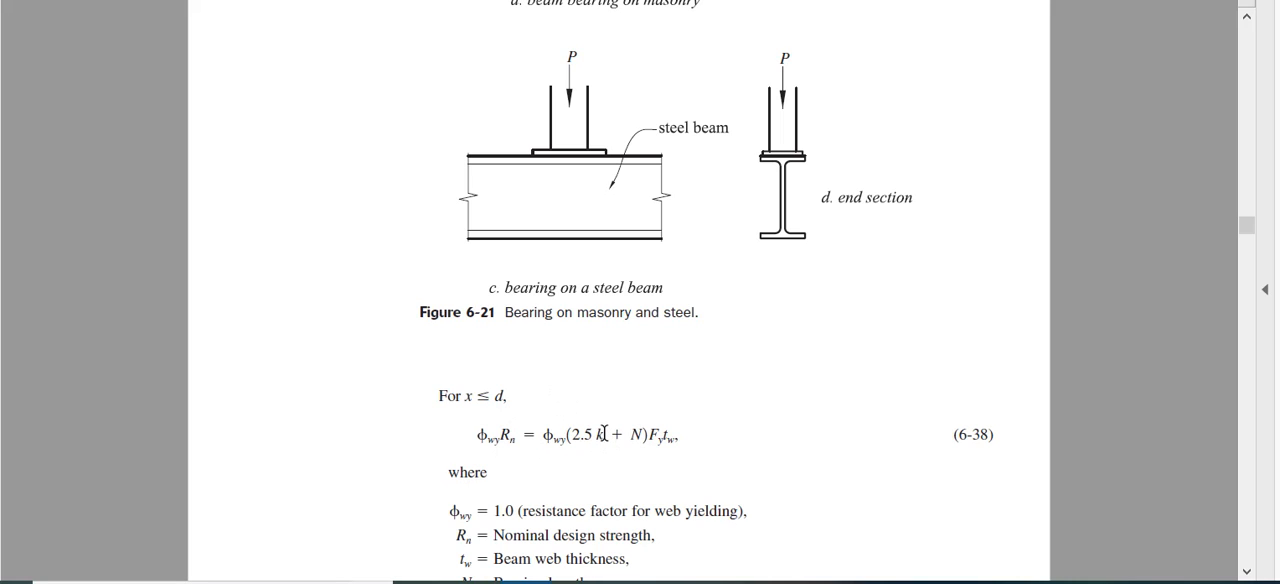
mouse_move(680, 440)
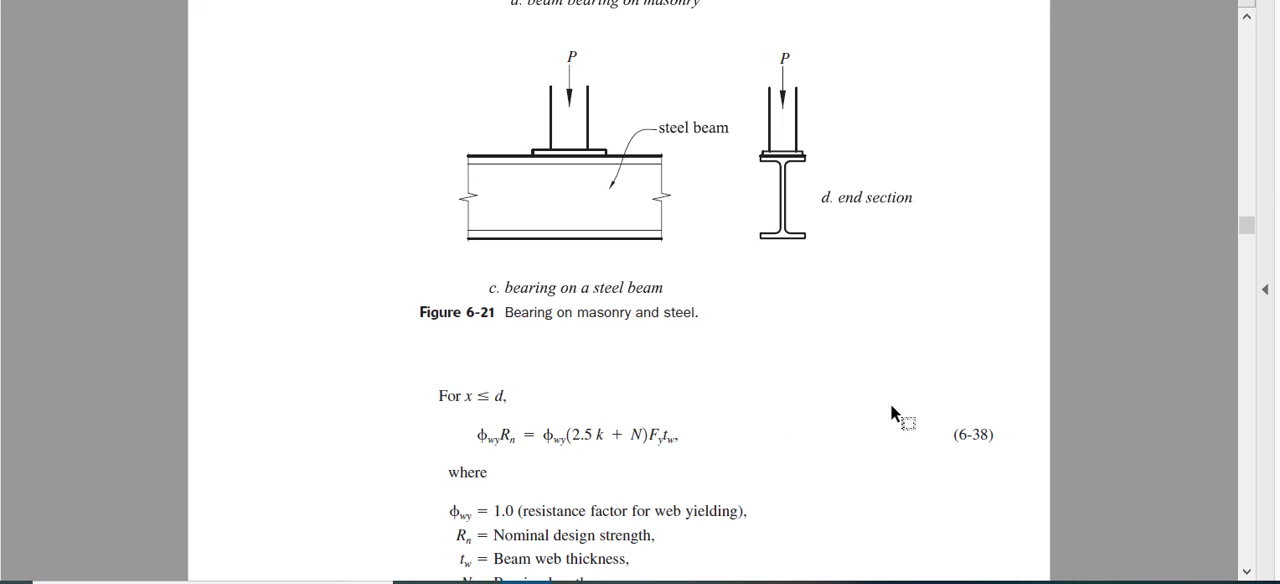
mouse_move(1248, 496)
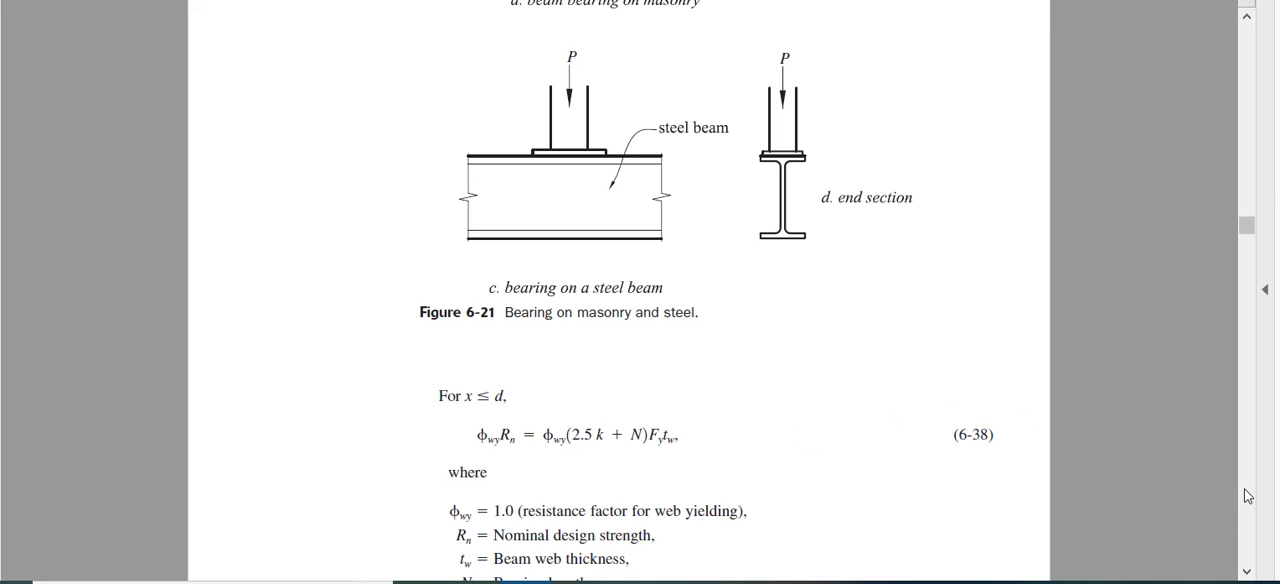
scroll("down", 3)
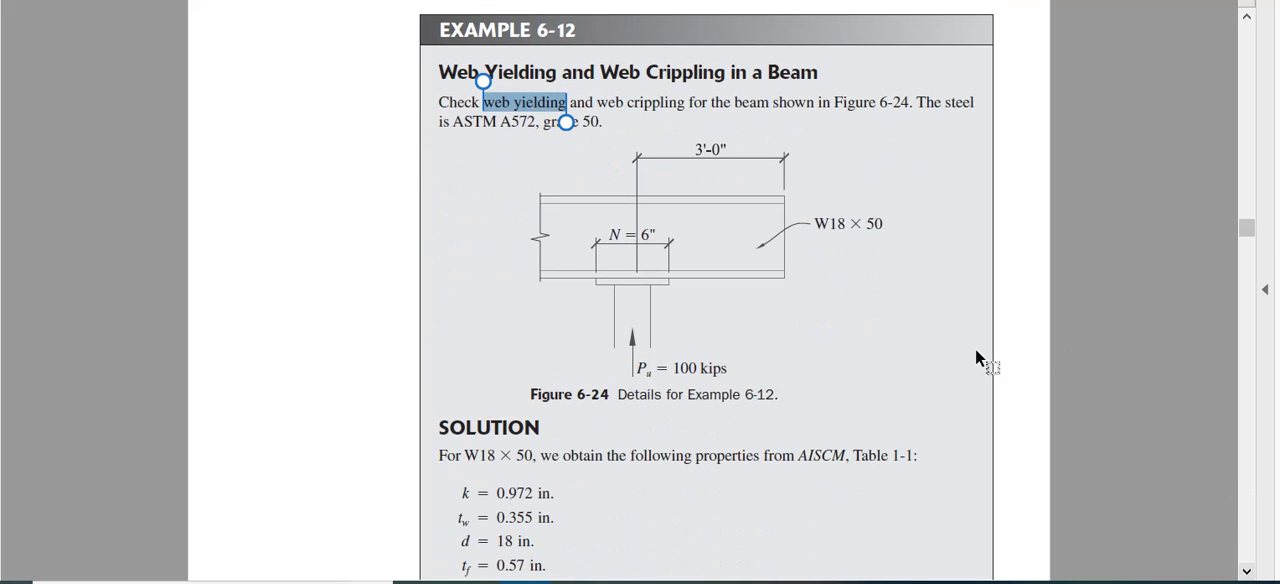
mouse_move(770, 256)
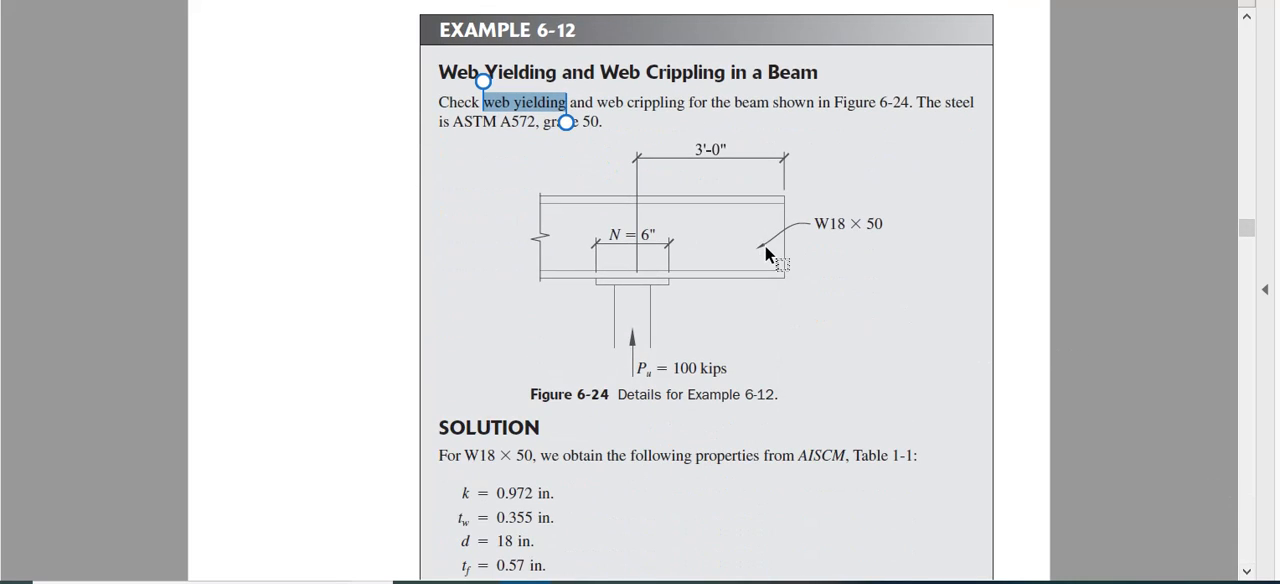
mouse_move(782, 262)
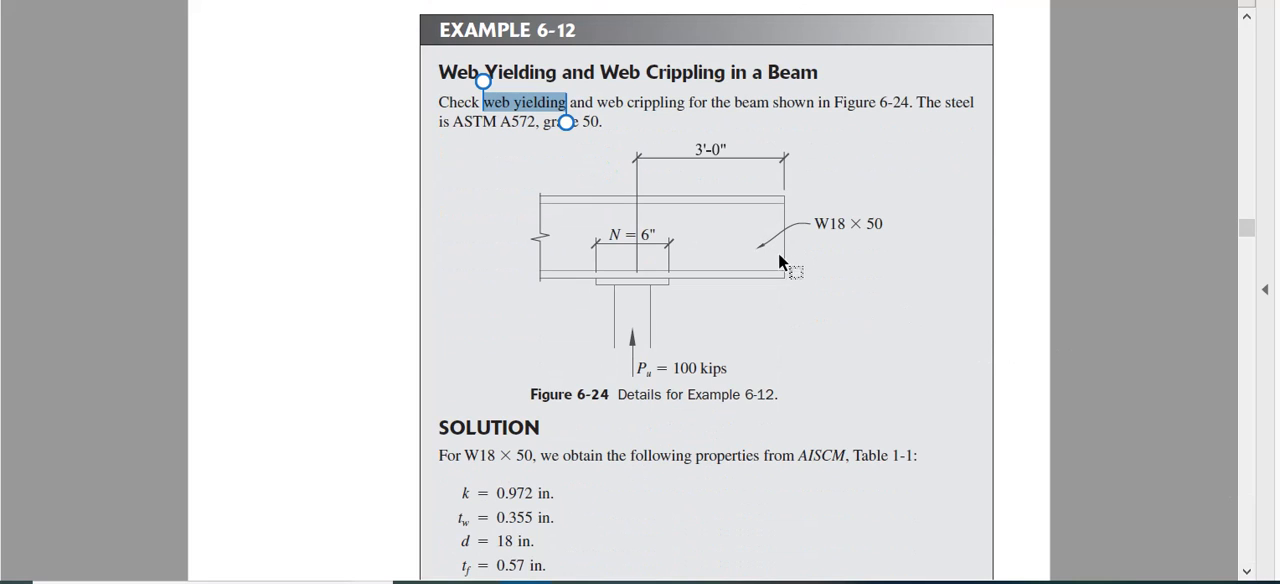
mouse_move(664, 276)
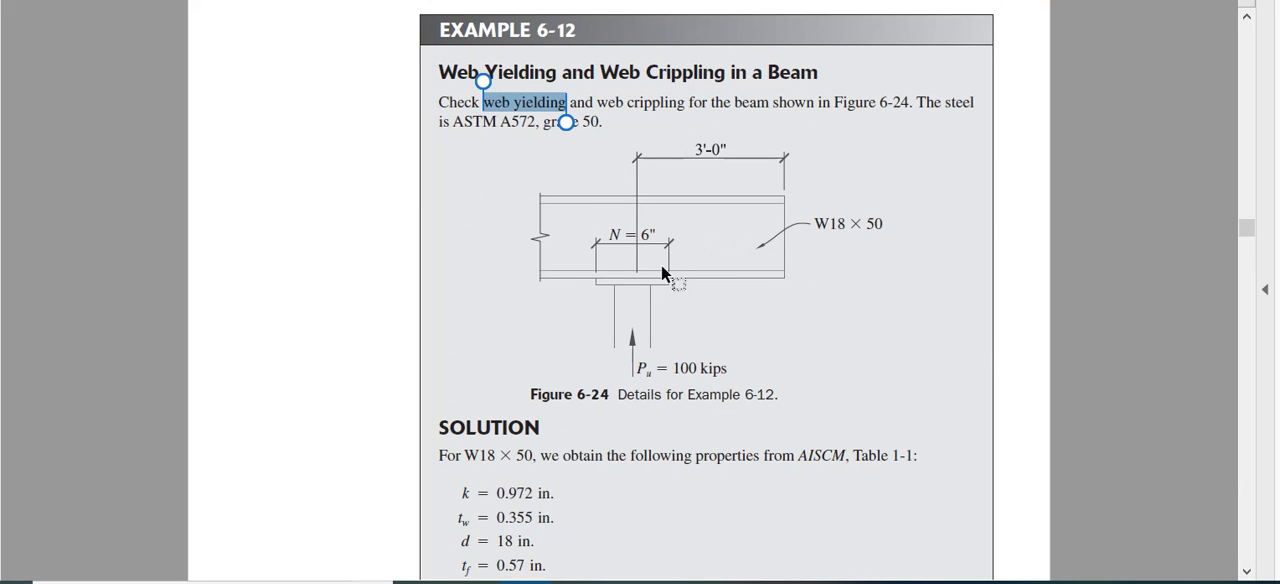
mouse_move(636, 310)
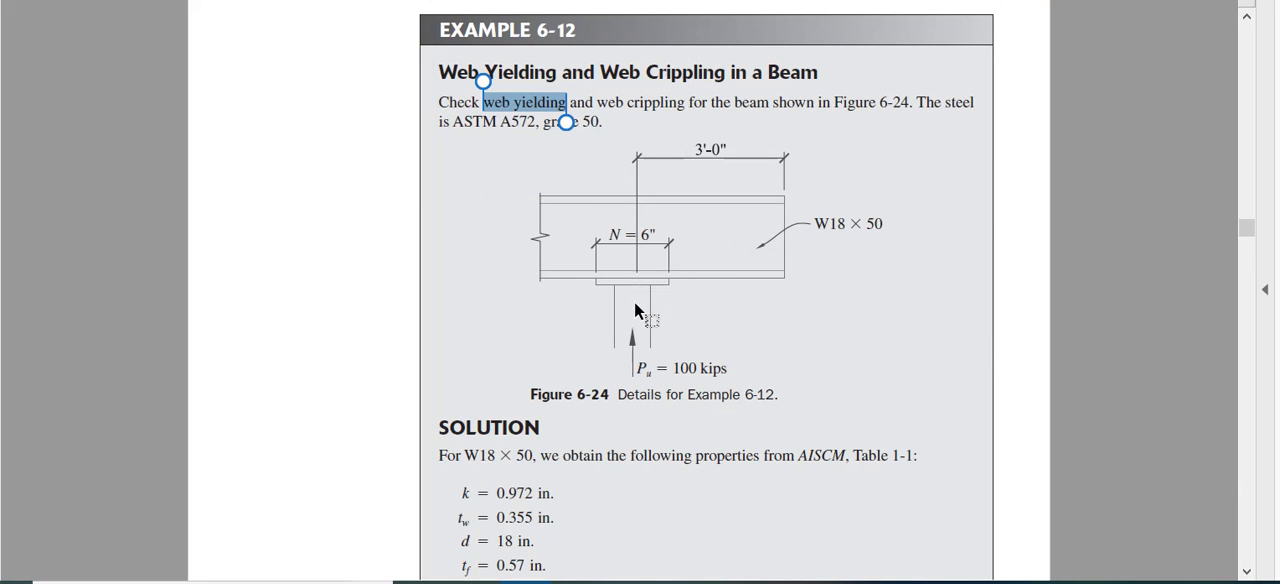
mouse_move(640, 296)
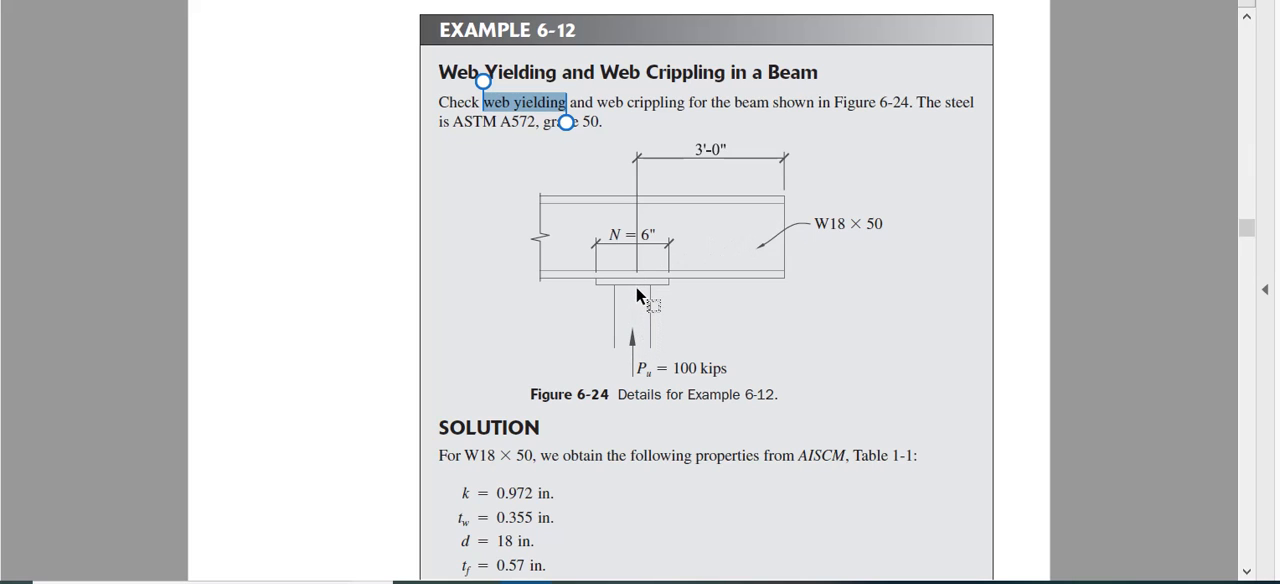
mouse_move(718, 162)
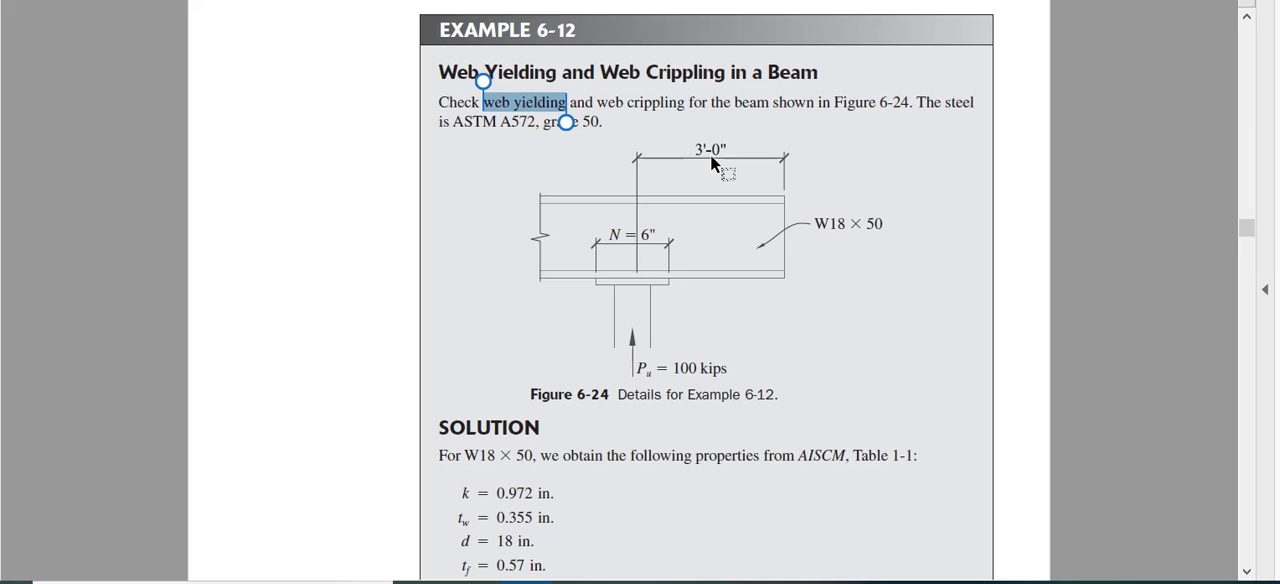
mouse_move(812, 300)
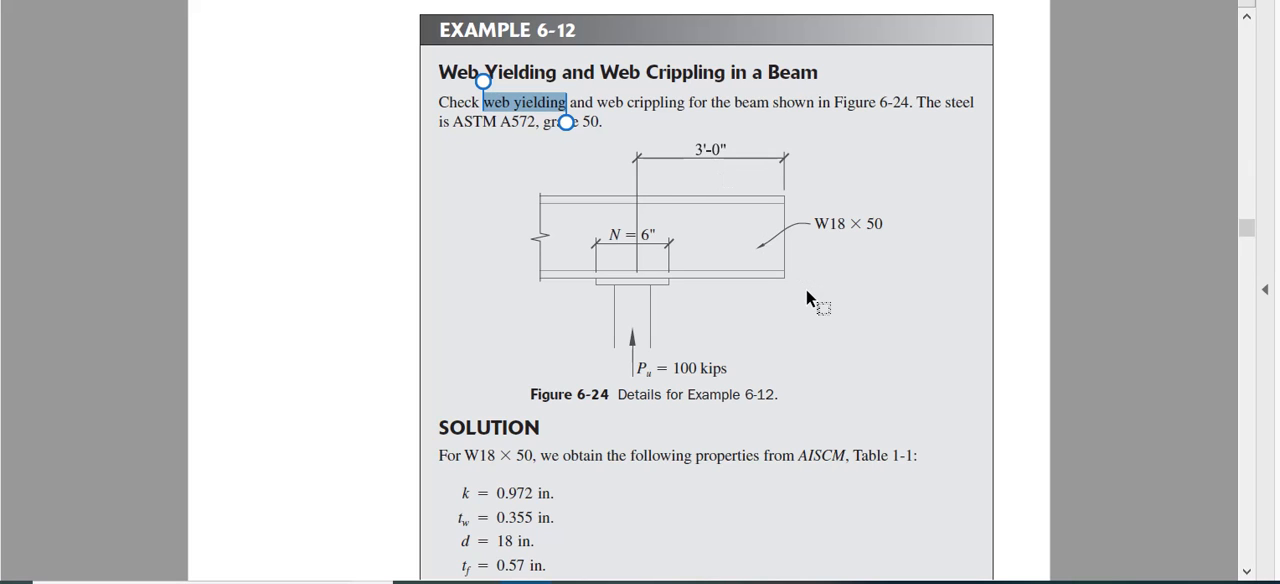
mouse_move(820, 230)
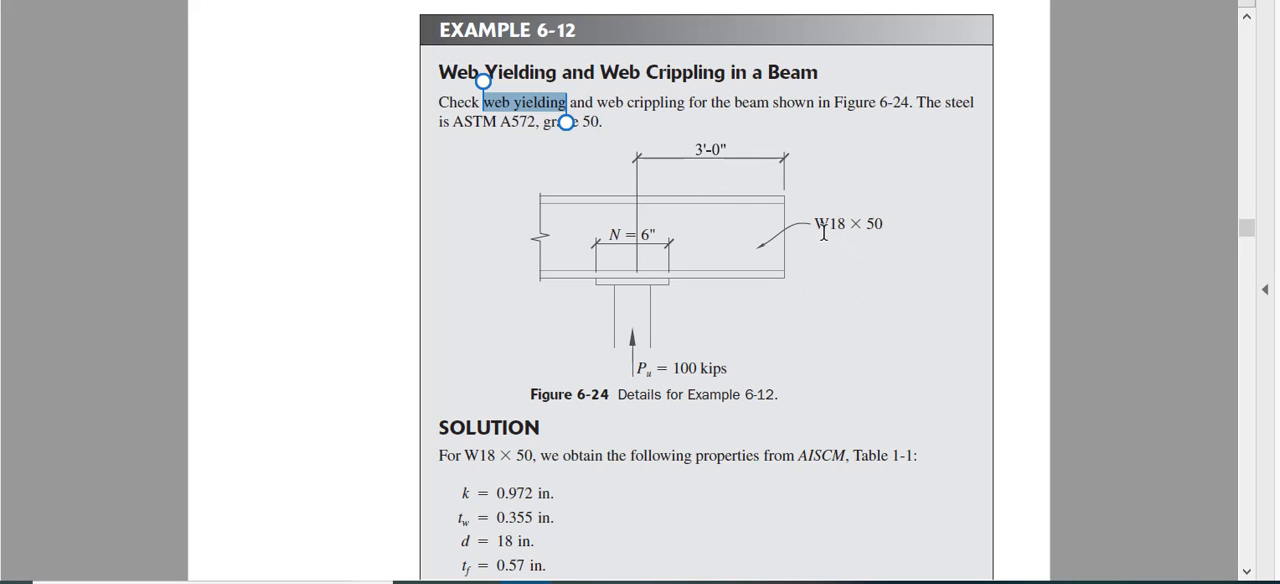
mouse_move(836, 224)
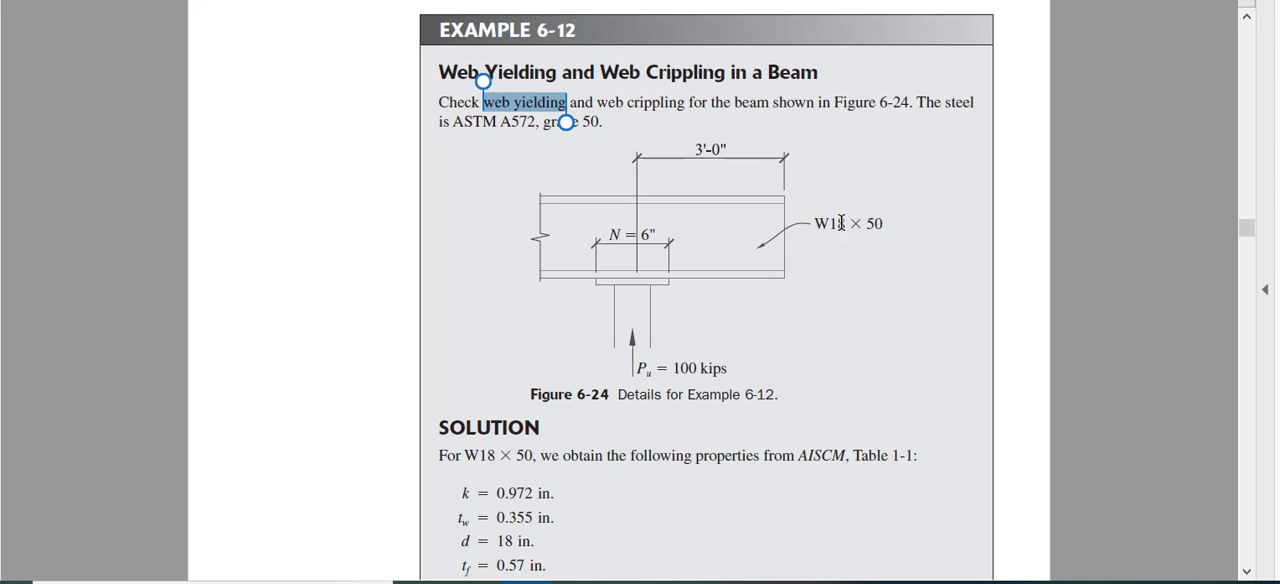
mouse_move(1108, 480)
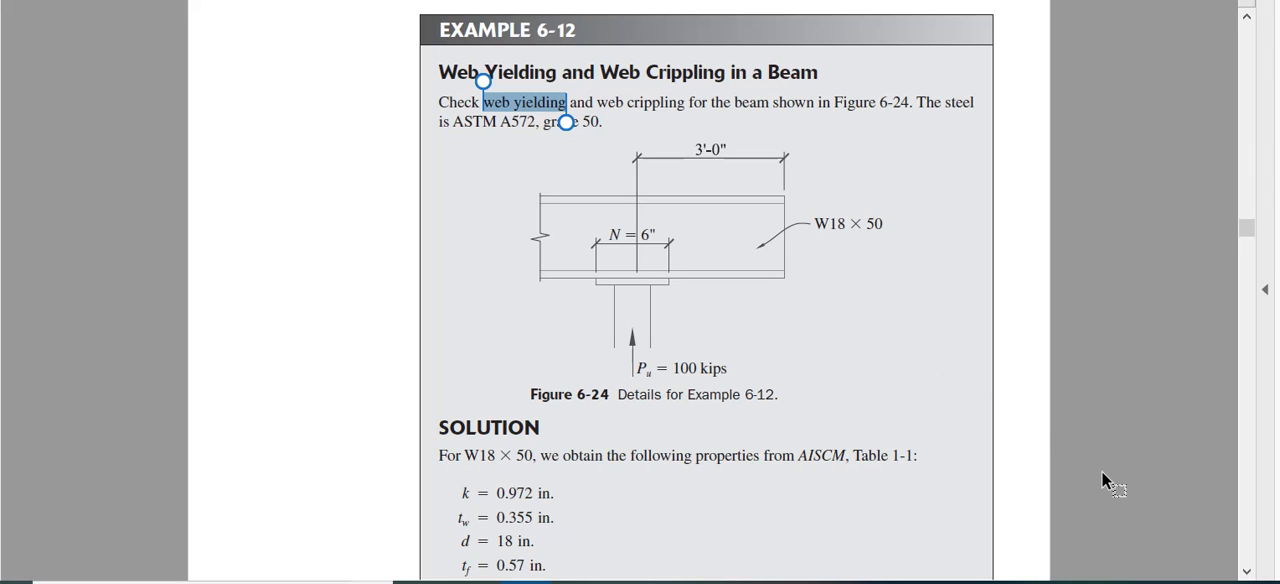
mouse_move(868, 224)
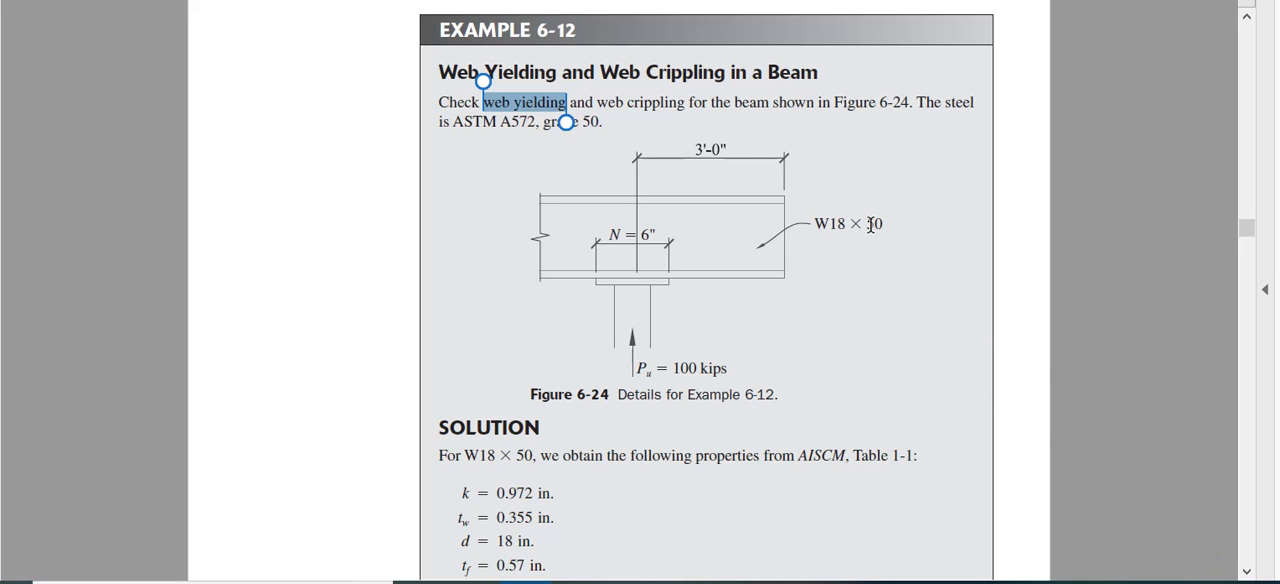
mouse_move(840, 224)
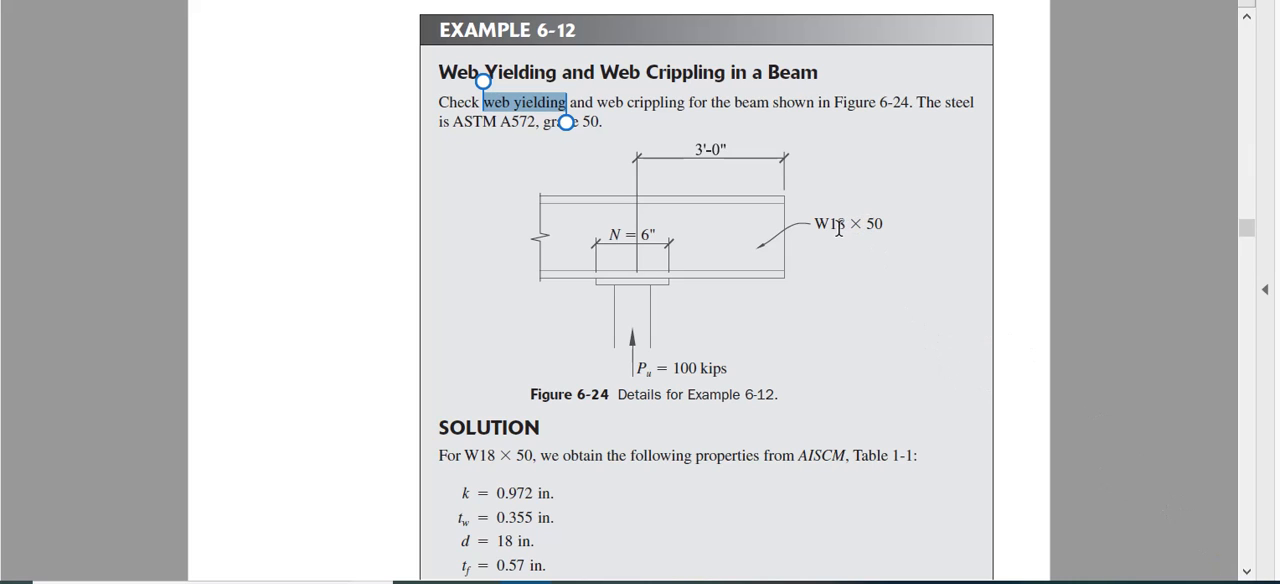
mouse_move(684, 88)
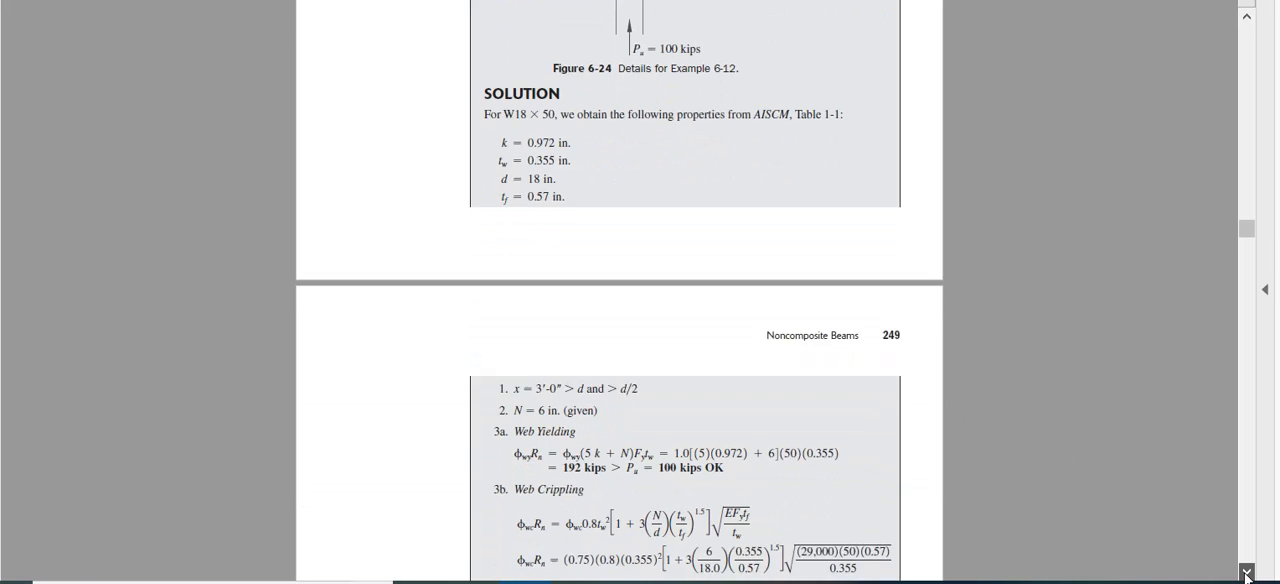
scroll("down", 3)
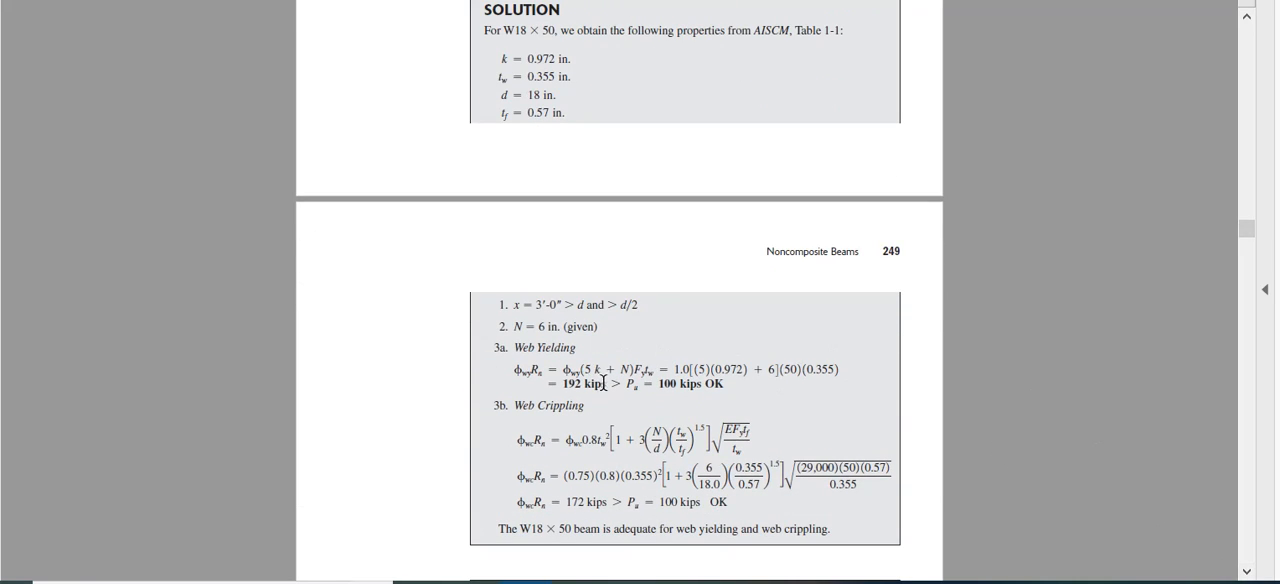
mouse_move(518, 304)
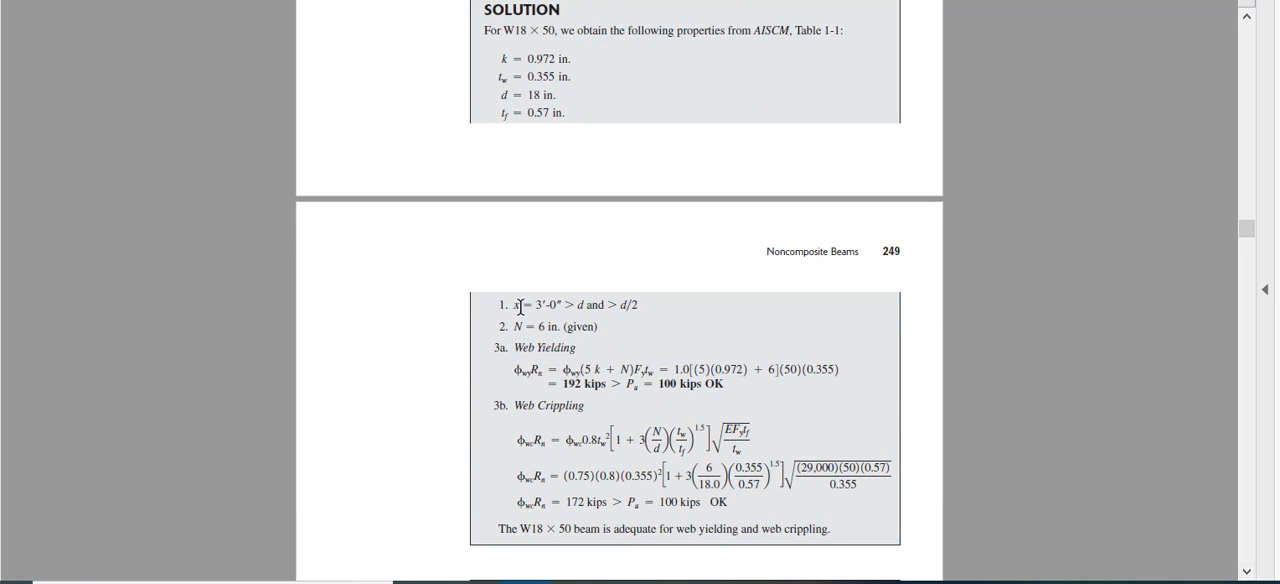
mouse_move(690, 388)
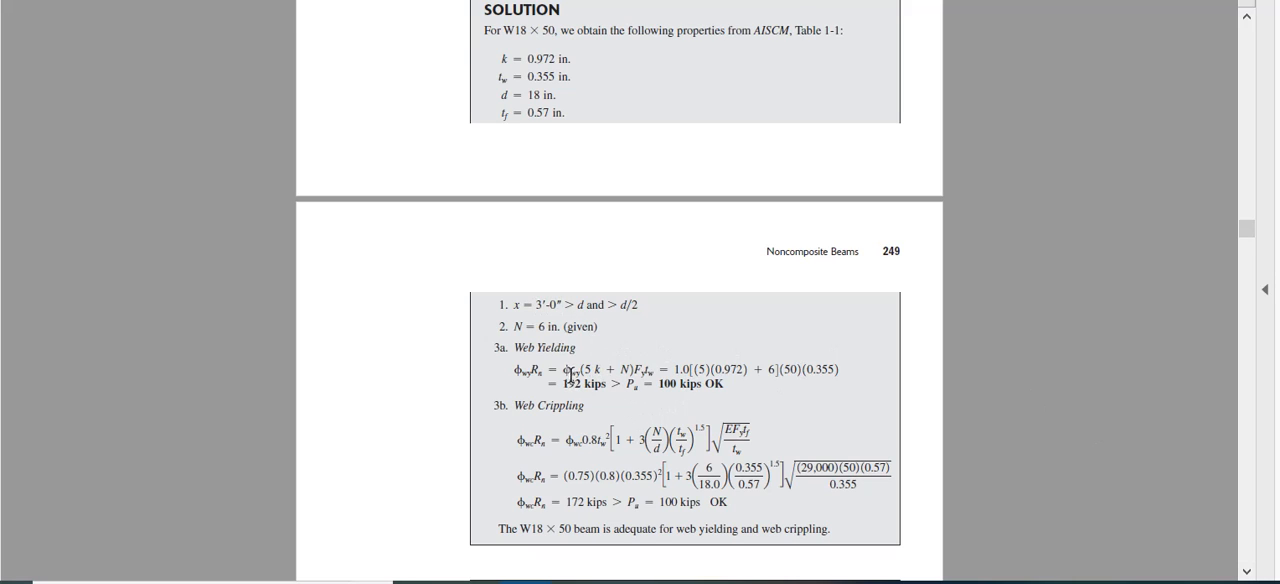
mouse_move(588, 344)
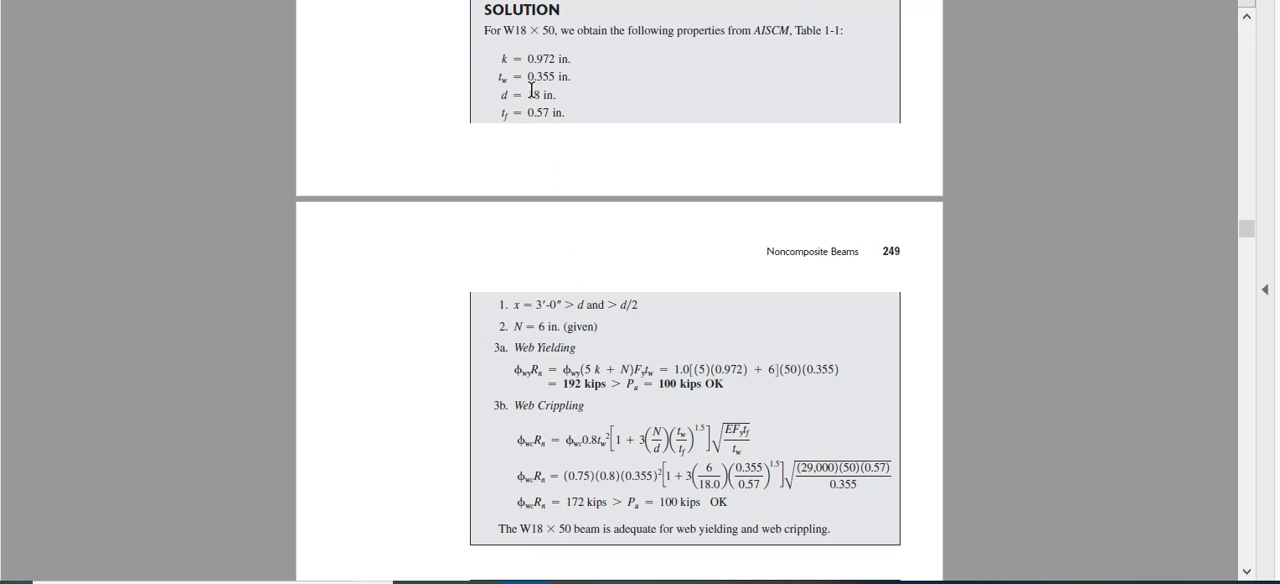
mouse_move(520, 58)
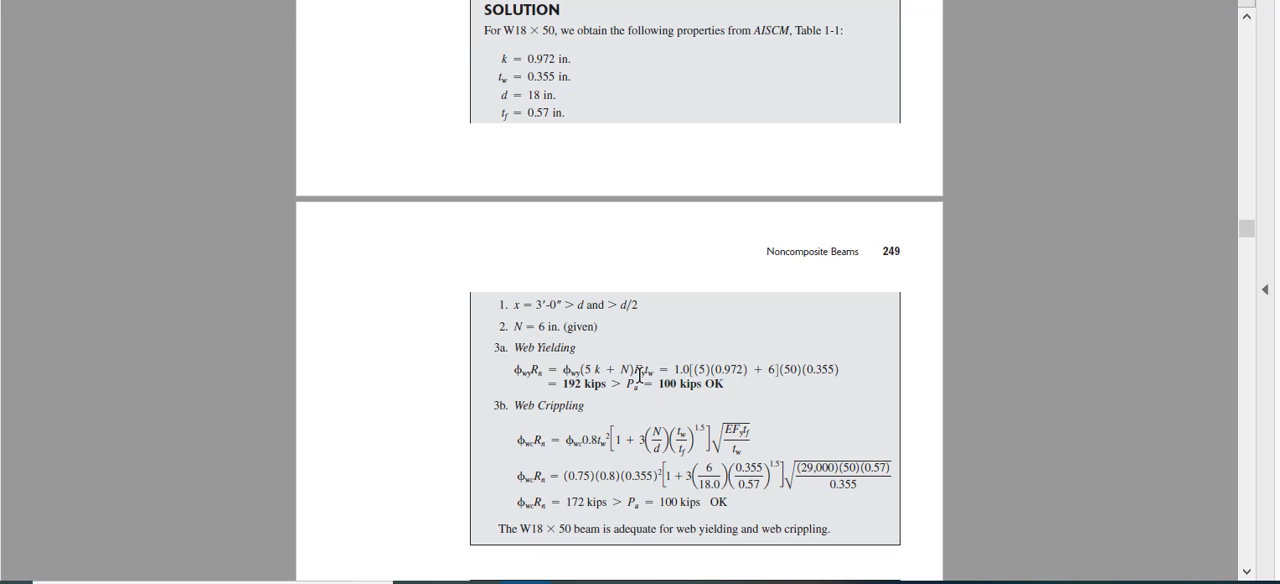
mouse_move(648, 232)
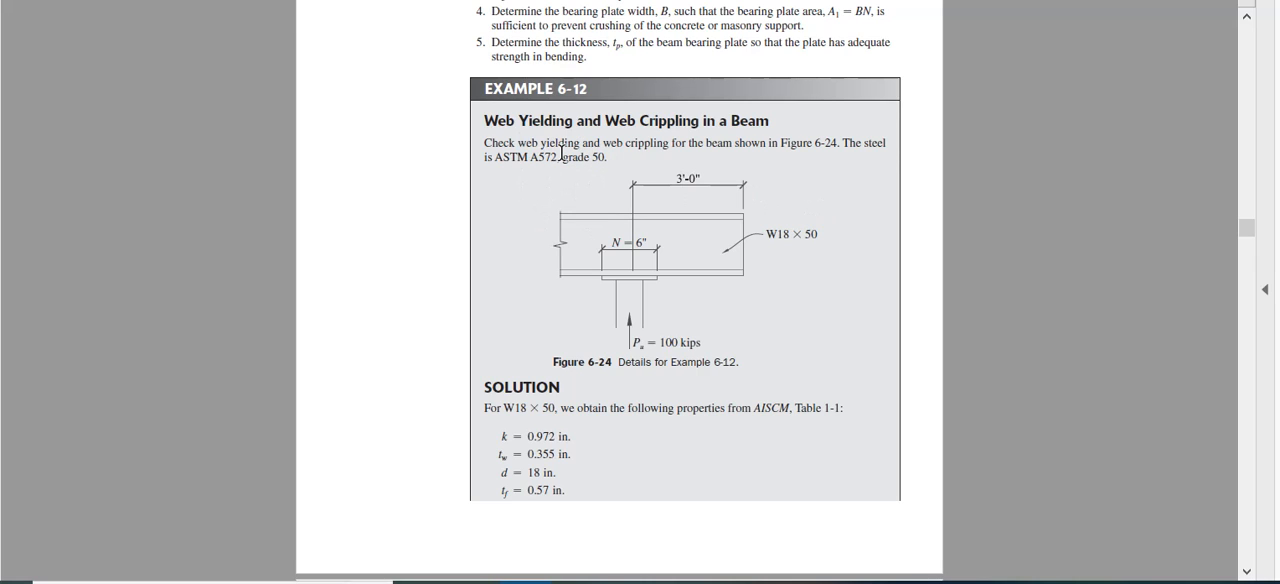
mouse_move(576, 196)
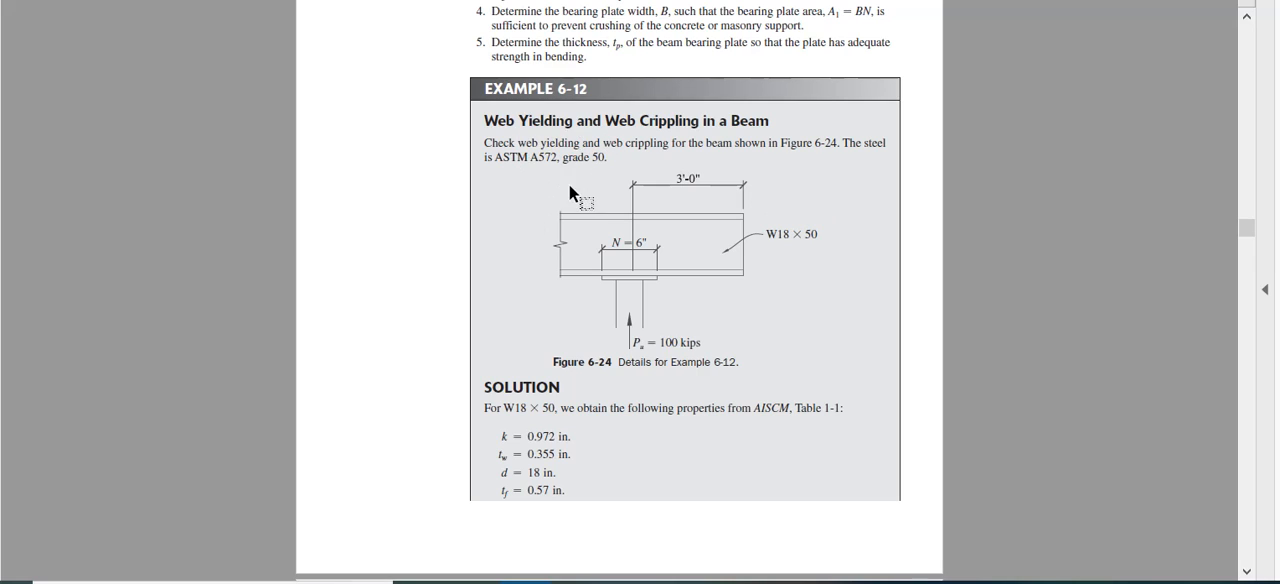
mouse_move(688, 260)
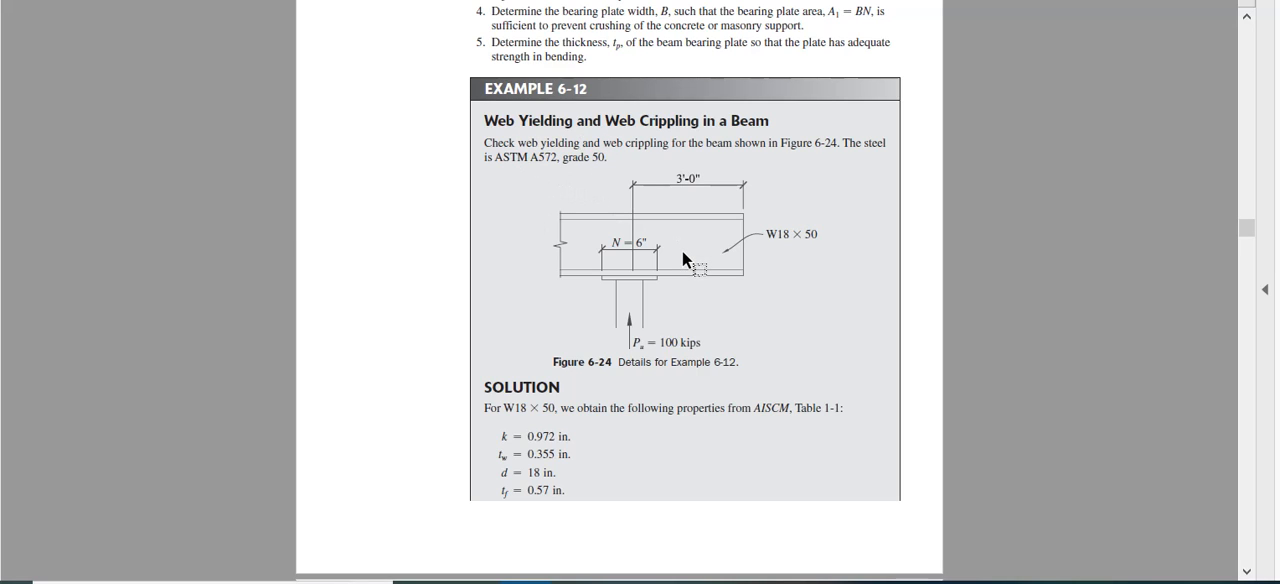
mouse_move(1140, 500)
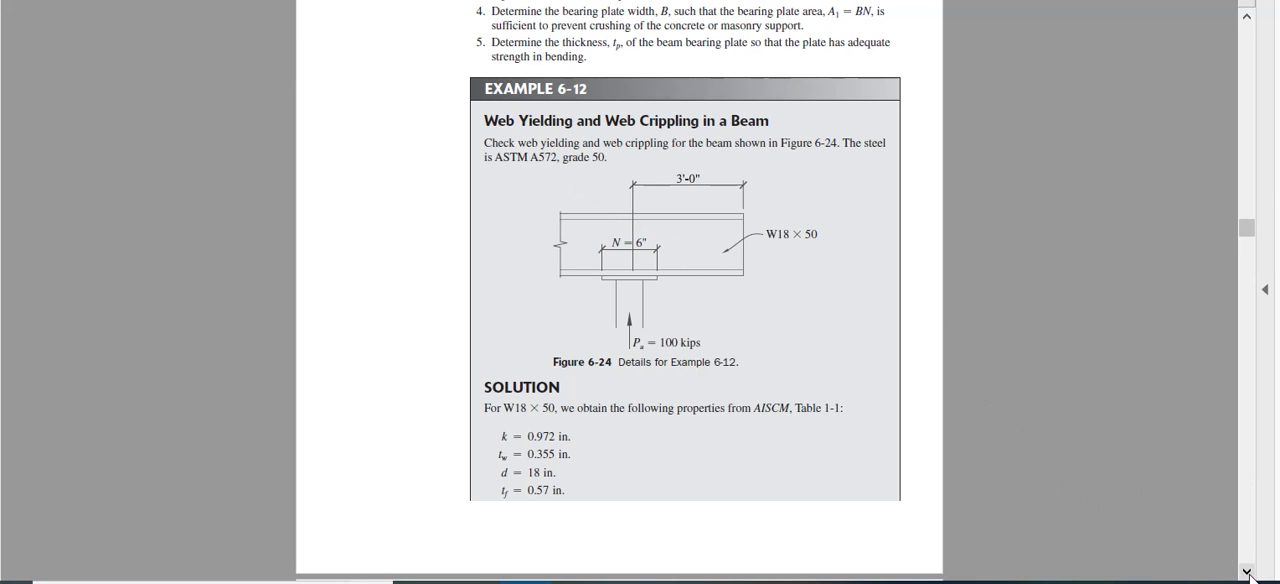
scroll("down", 3)
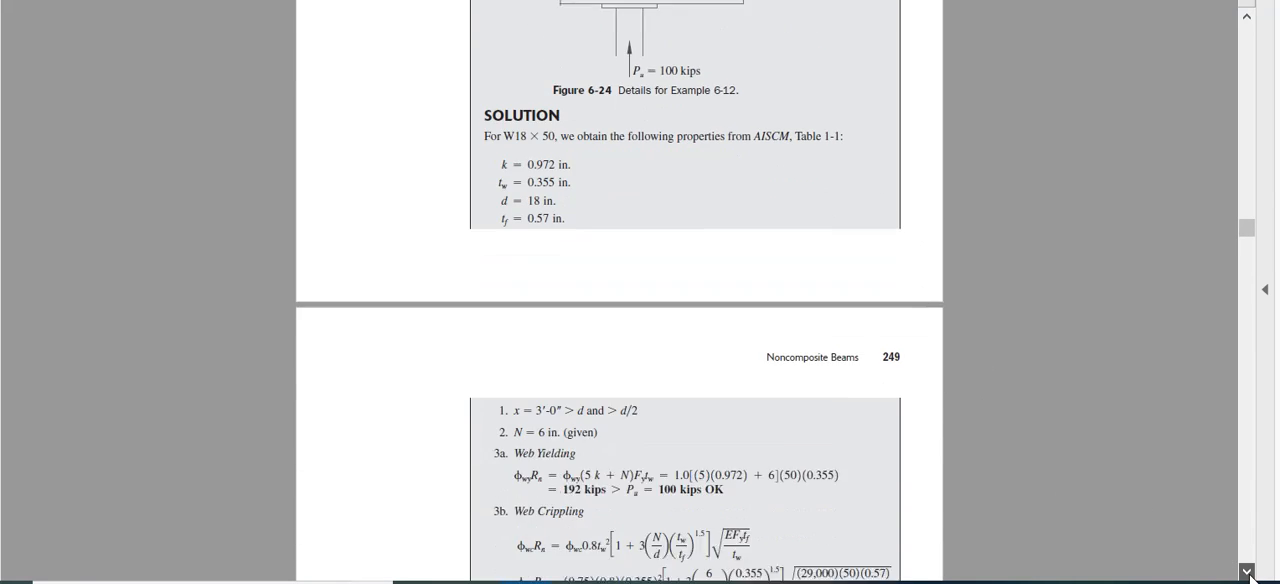
scroll("down", 3)
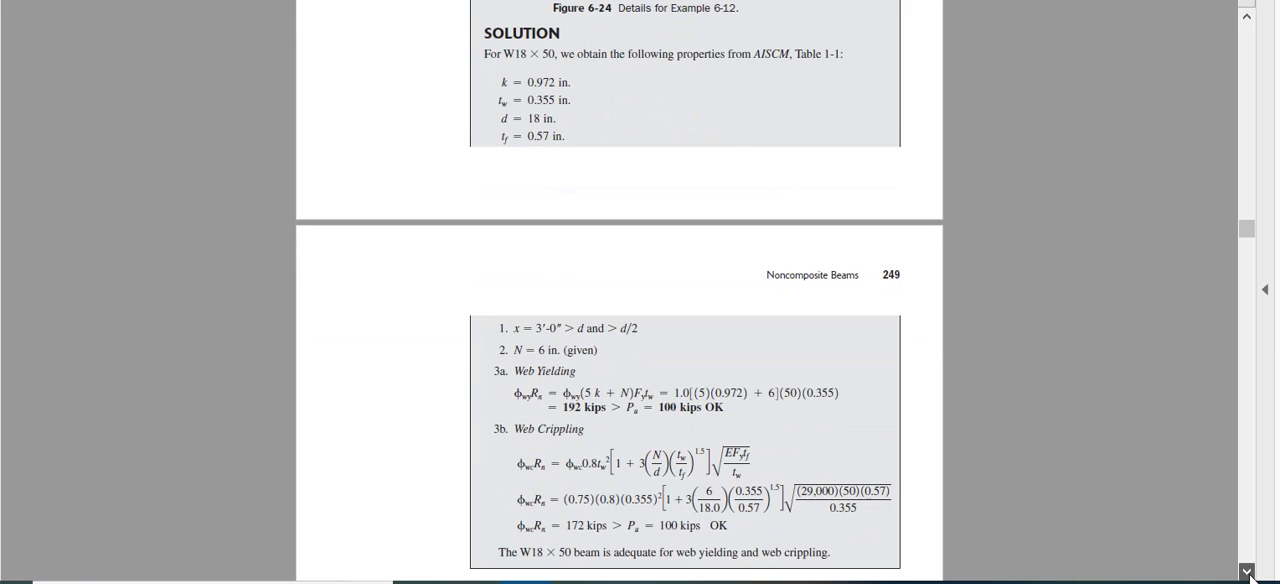
scroll("down", 3)
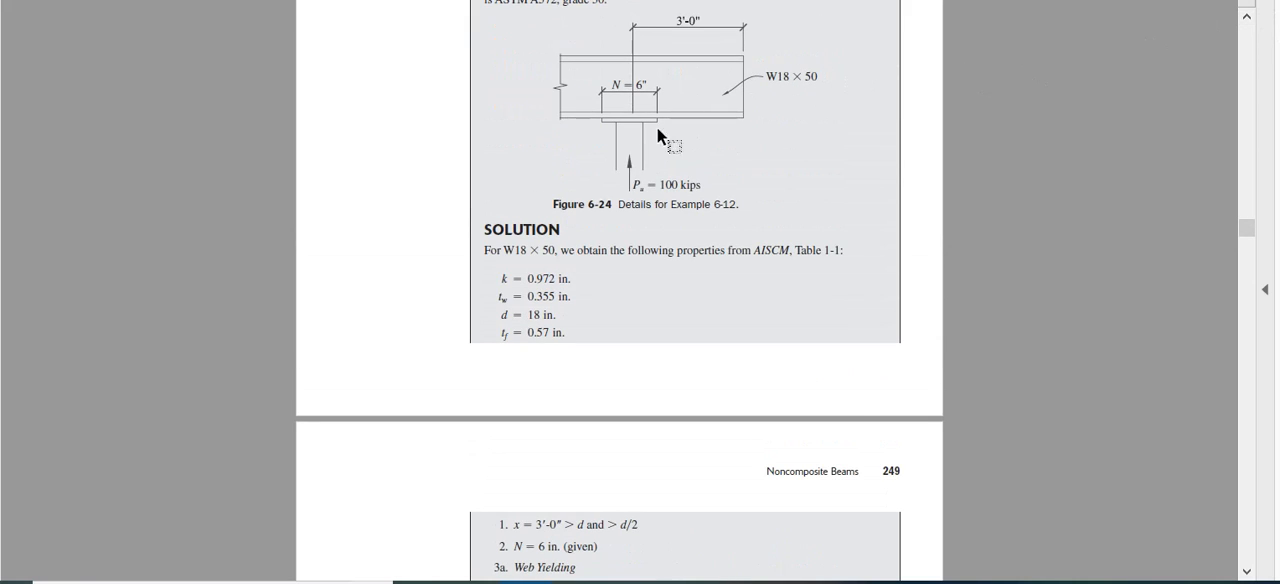
mouse_move(950, 368)
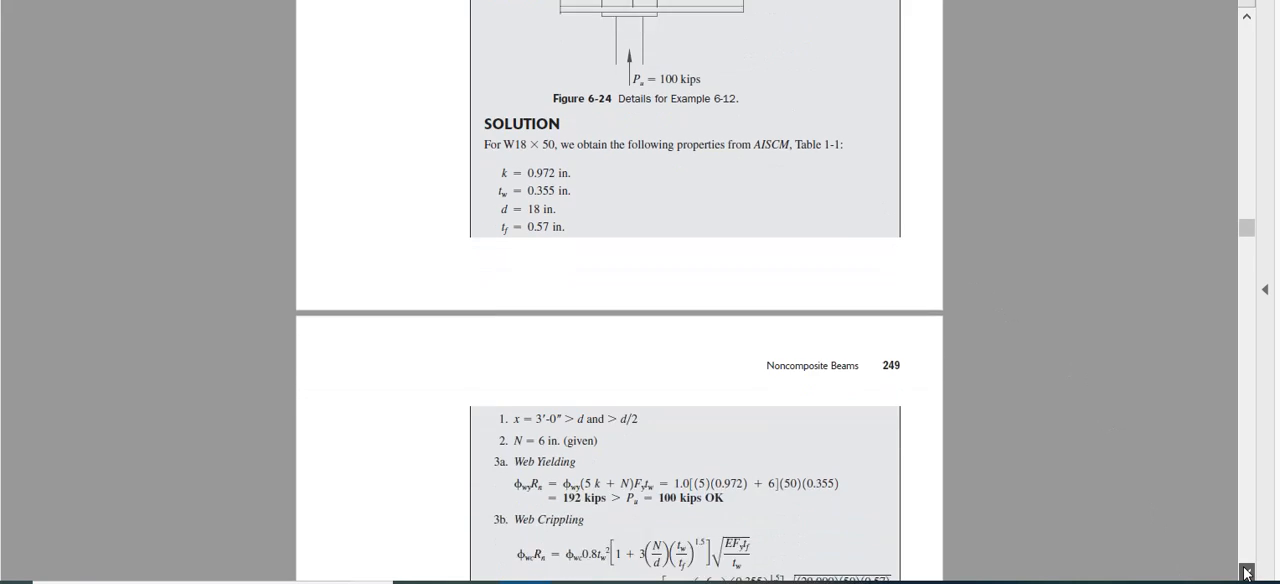
scroll("down", 3)
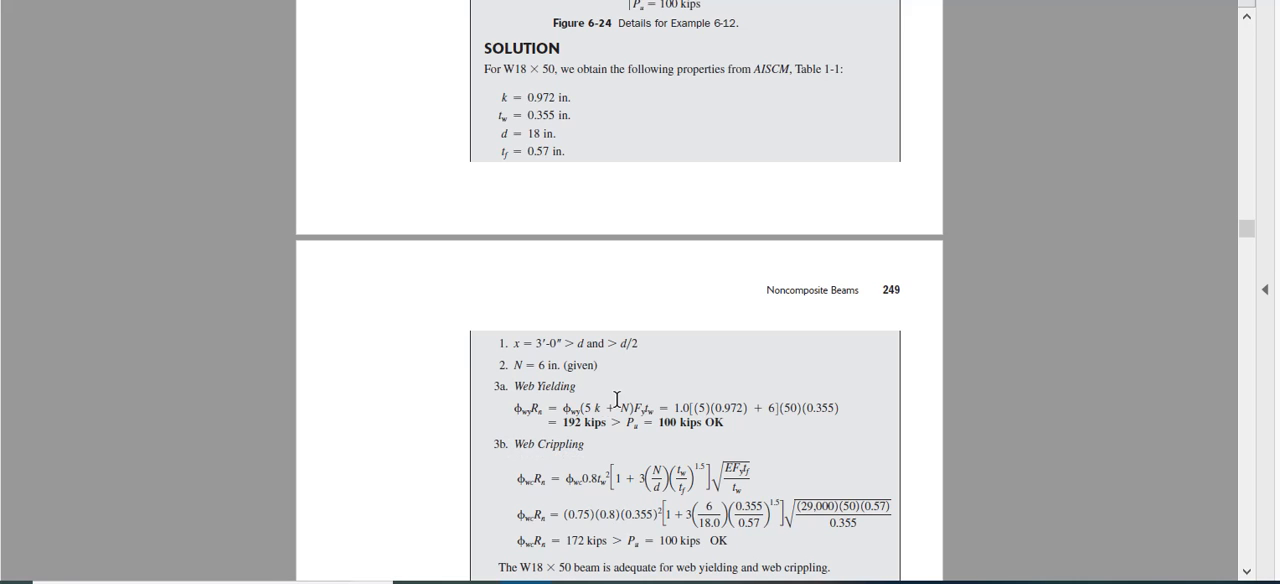
mouse_move(1252, 78)
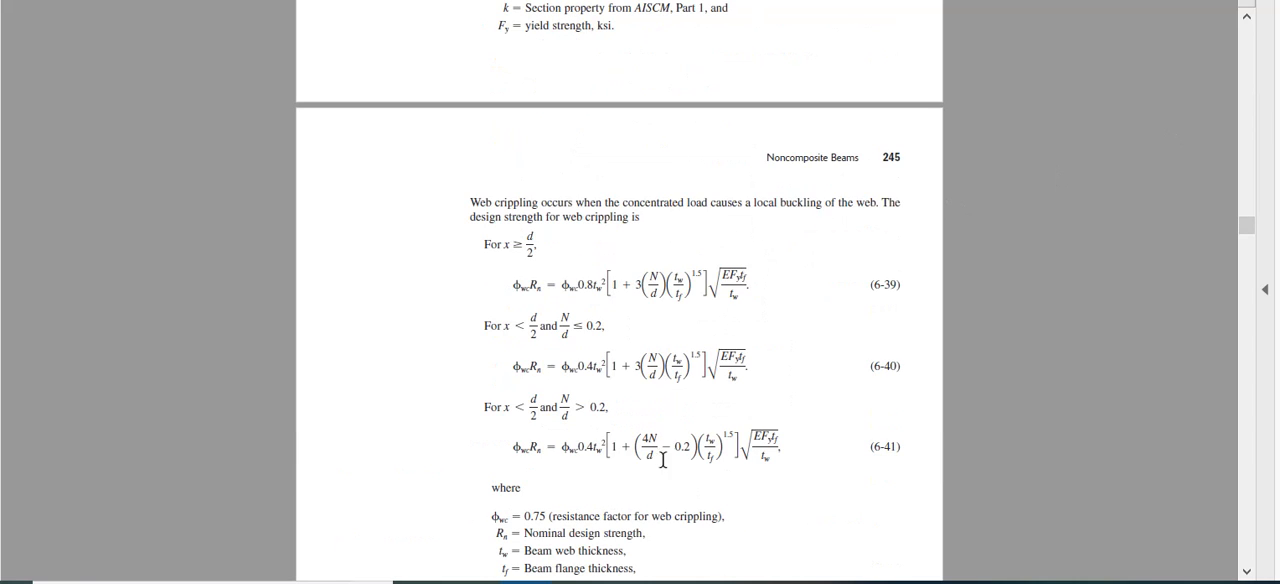
mouse_move(504, 238)
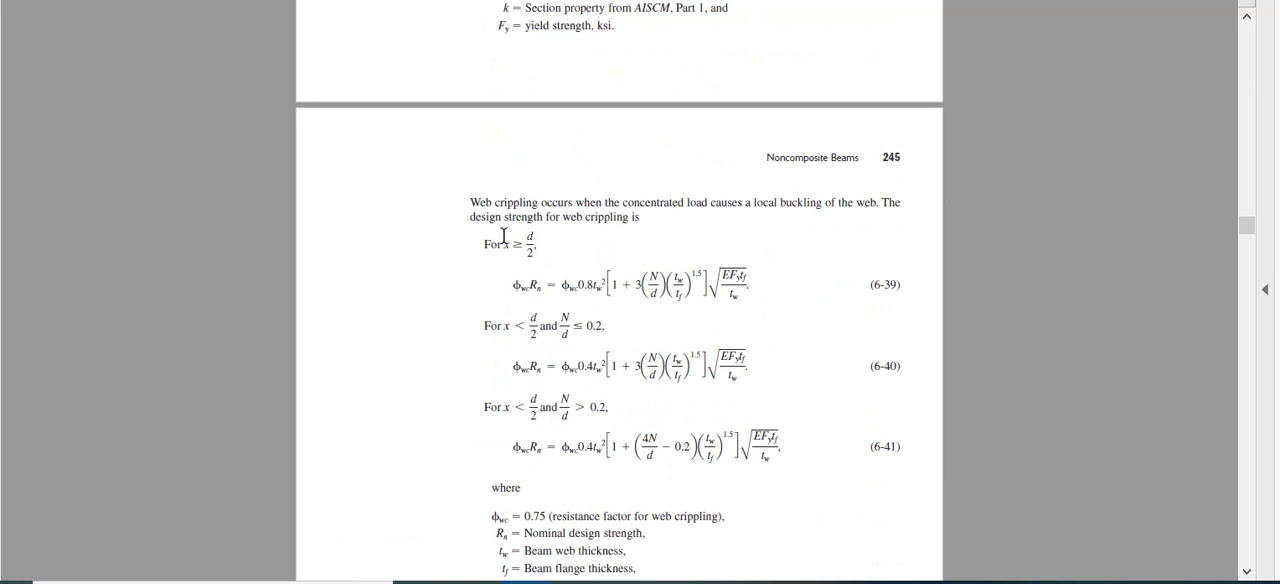
mouse_move(576, 344)
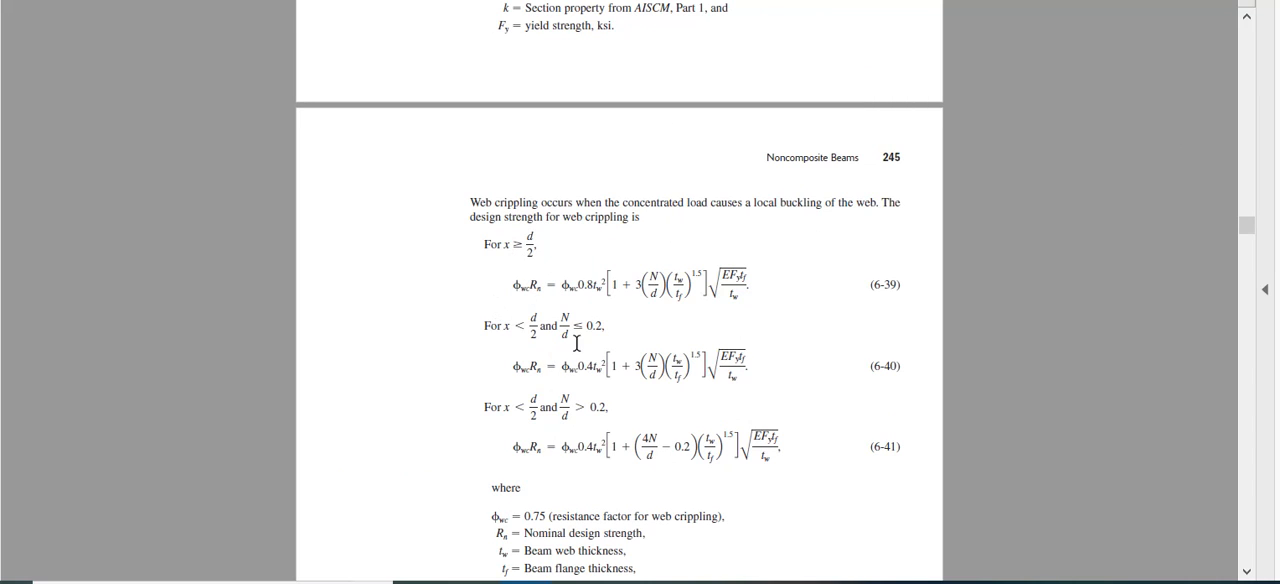
mouse_move(504, 244)
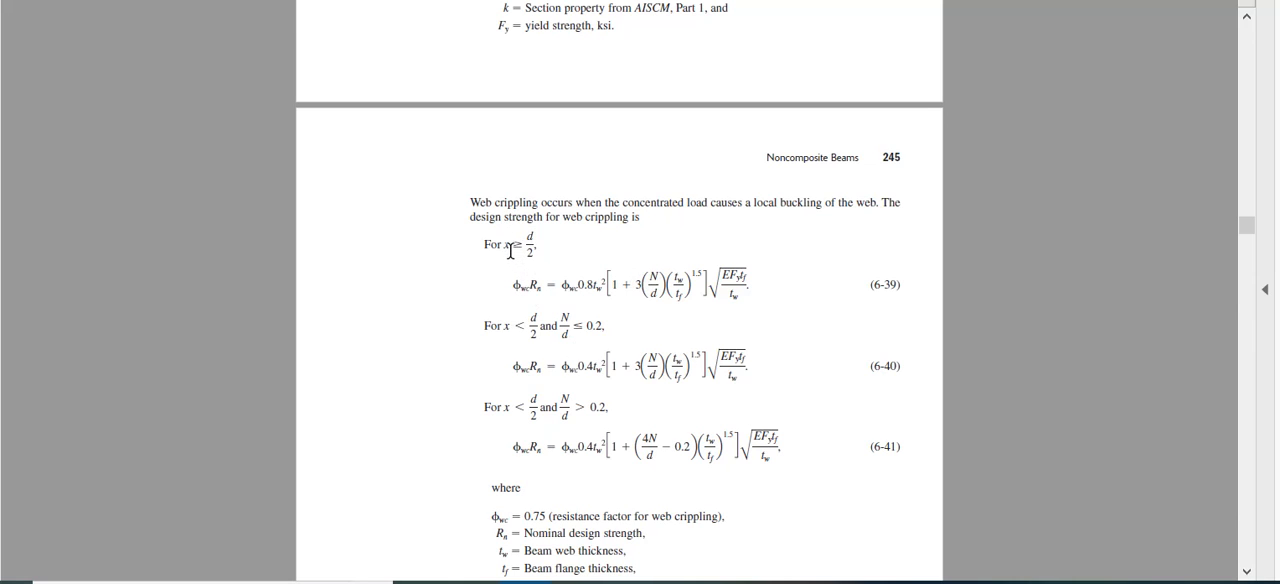
mouse_move(504, 252)
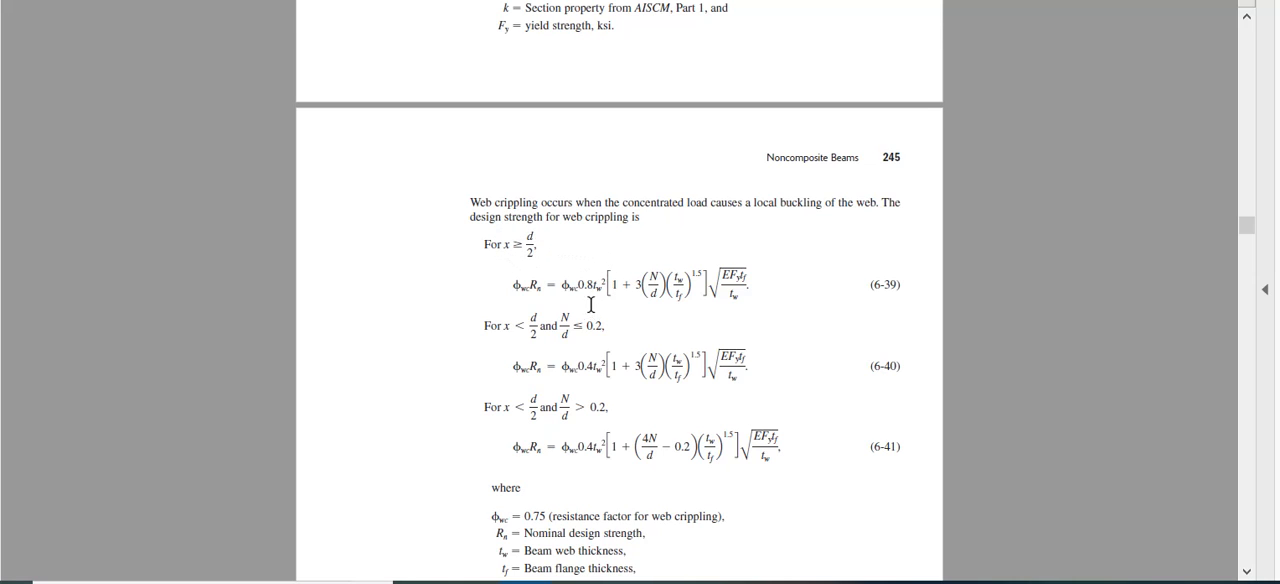
mouse_move(556, 398)
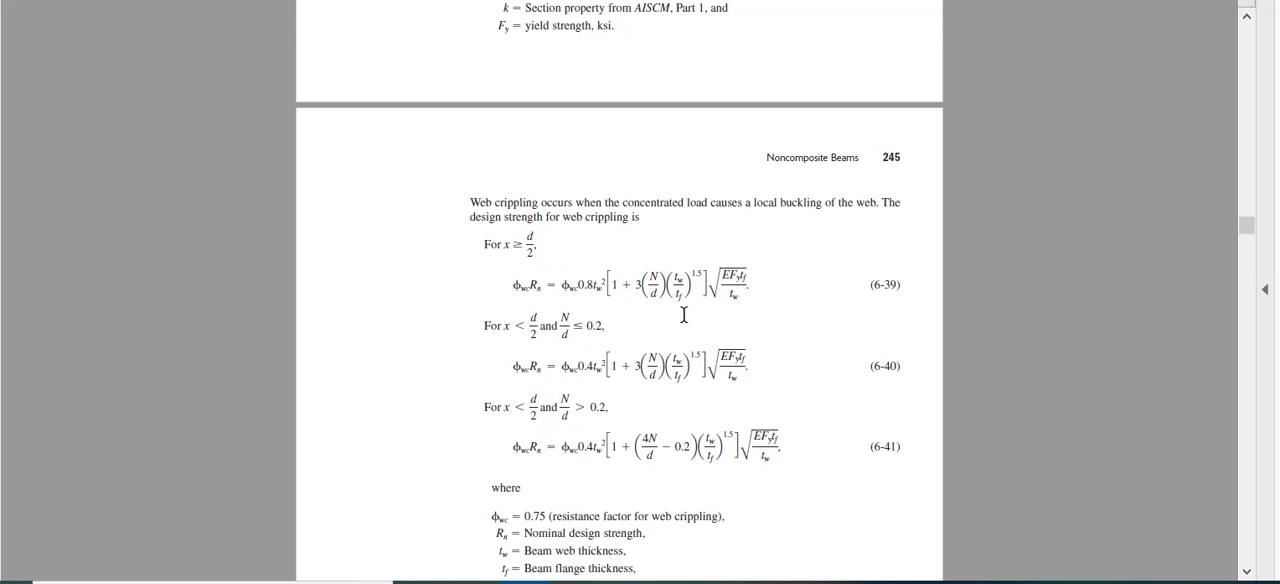
mouse_move(1070, 452)
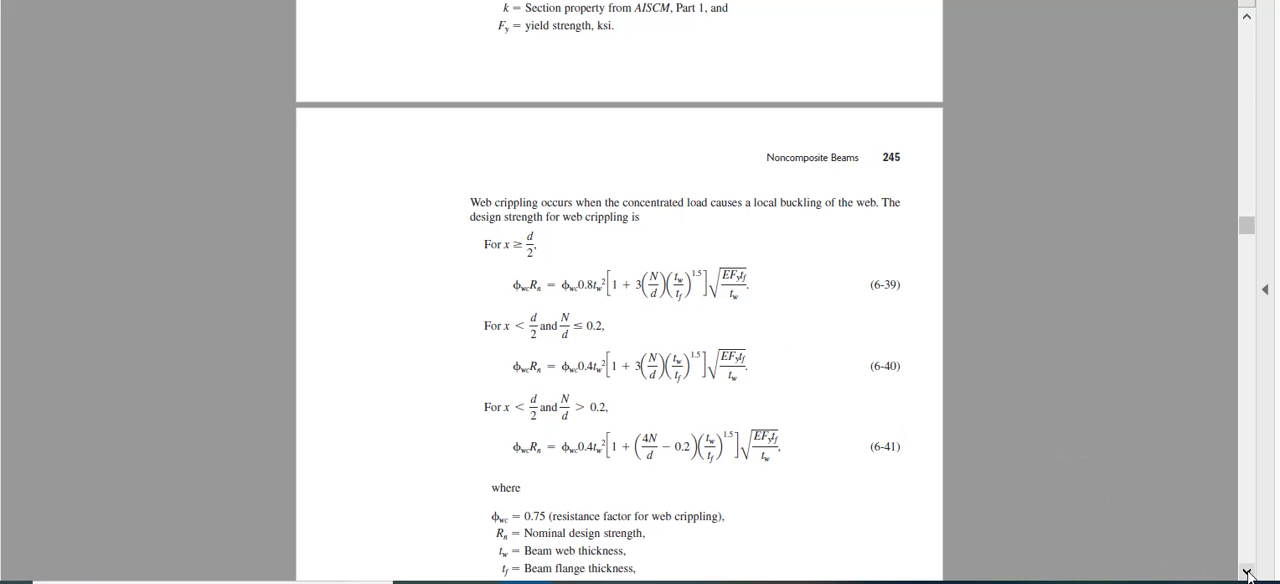
scroll("down", 3)
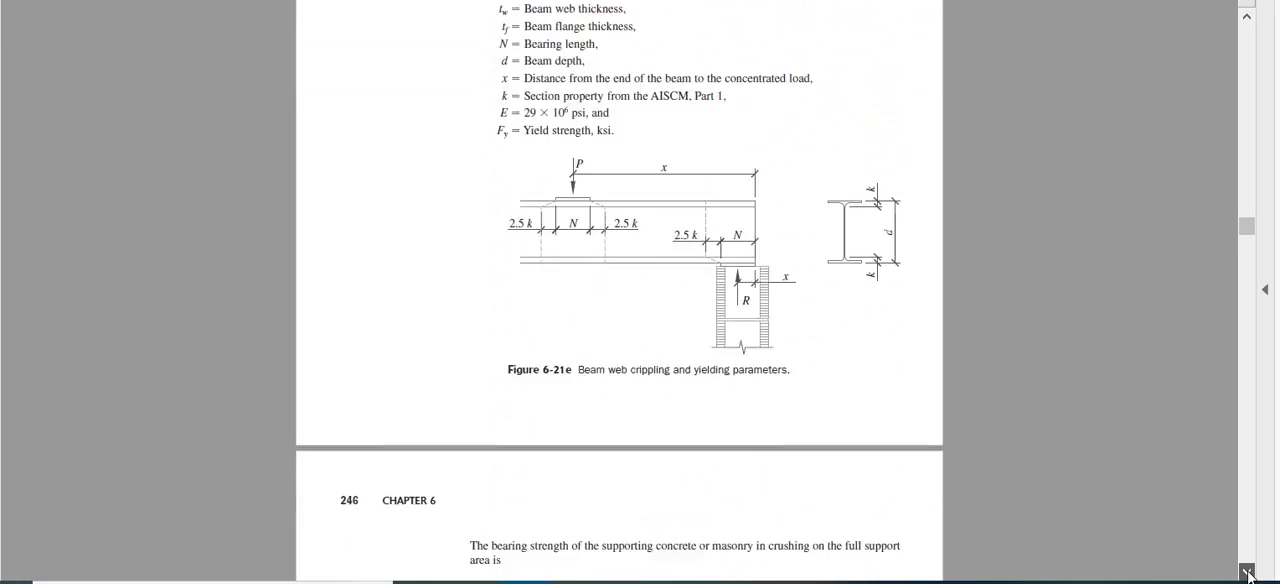
scroll("down", 3)
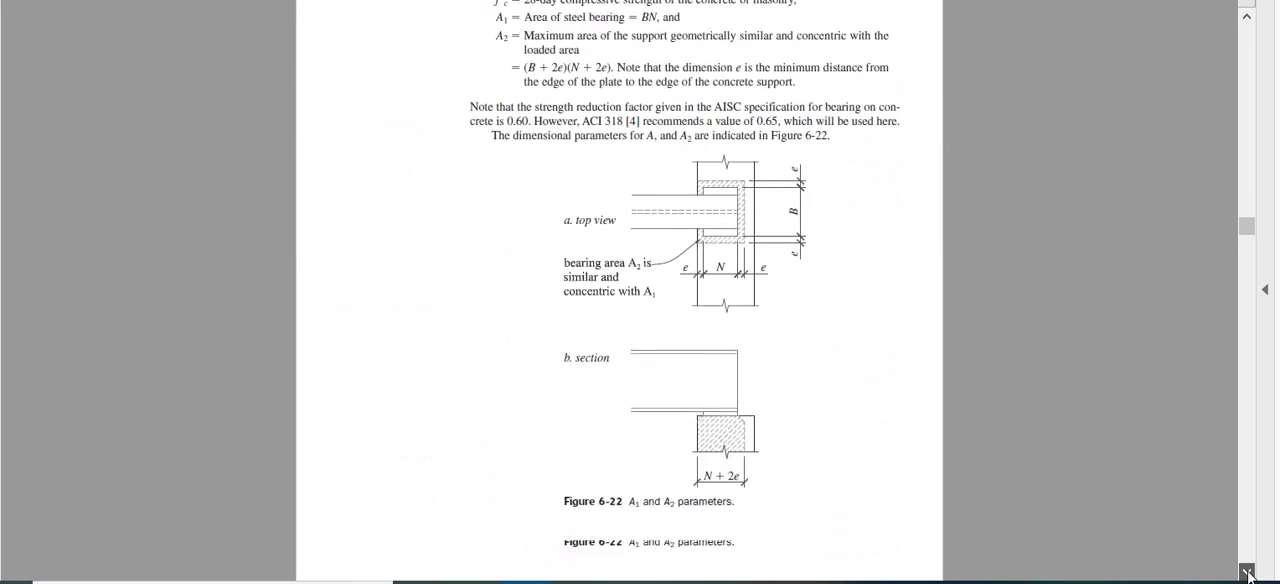
scroll("down", 3)
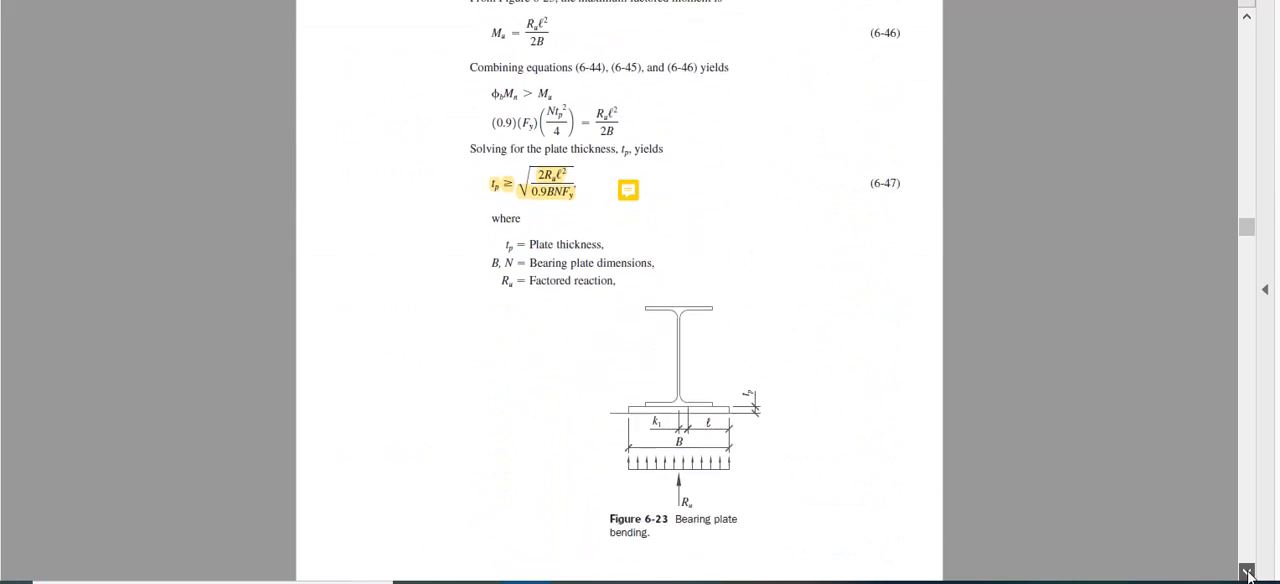
scroll("down", 3)
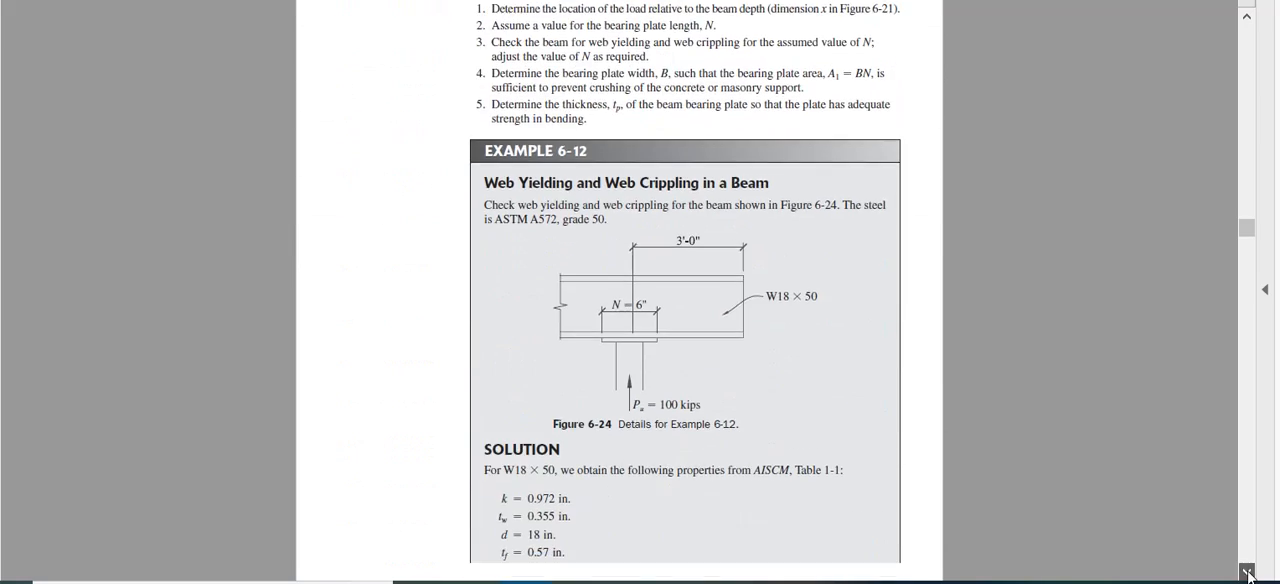
scroll("down", 3)
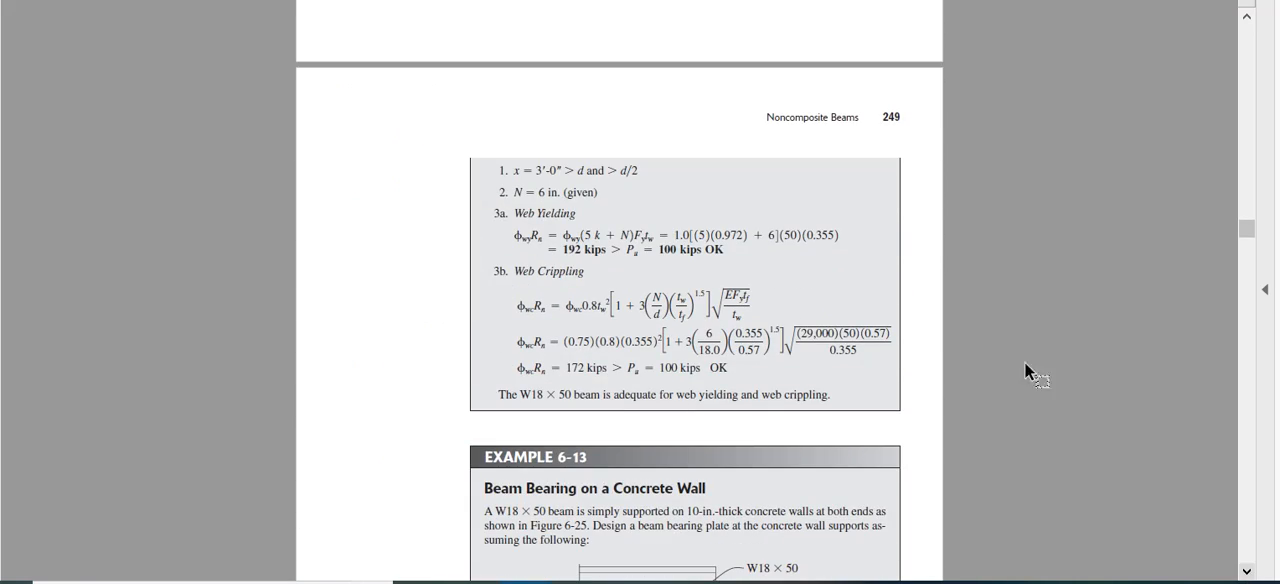
mouse_move(642, 338)
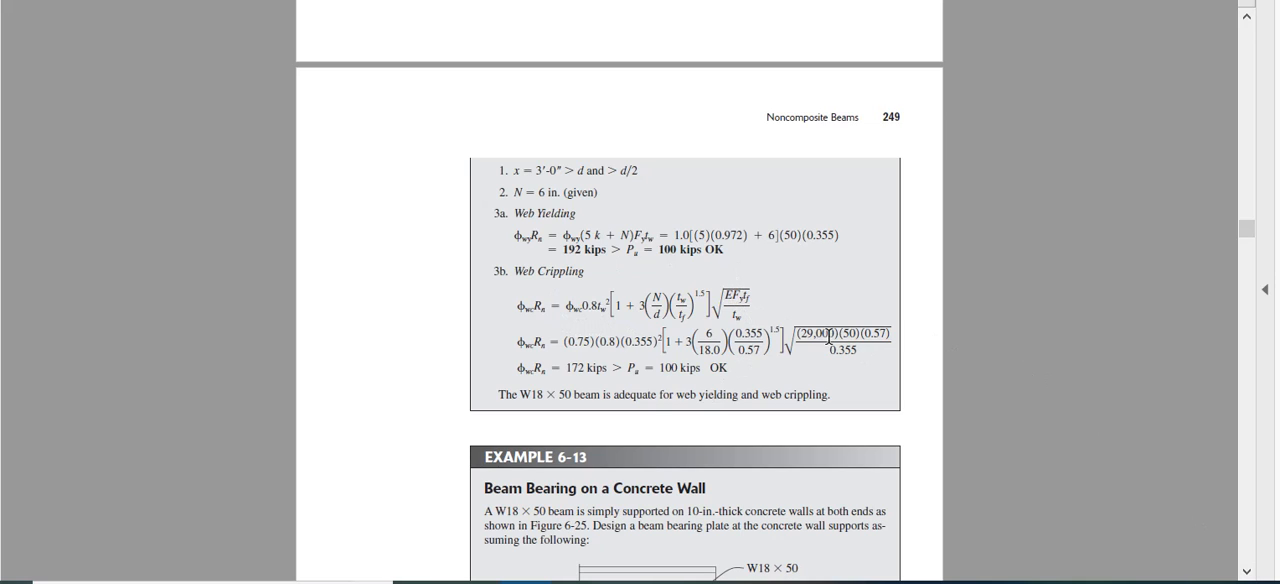
mouse_move(822, 334)
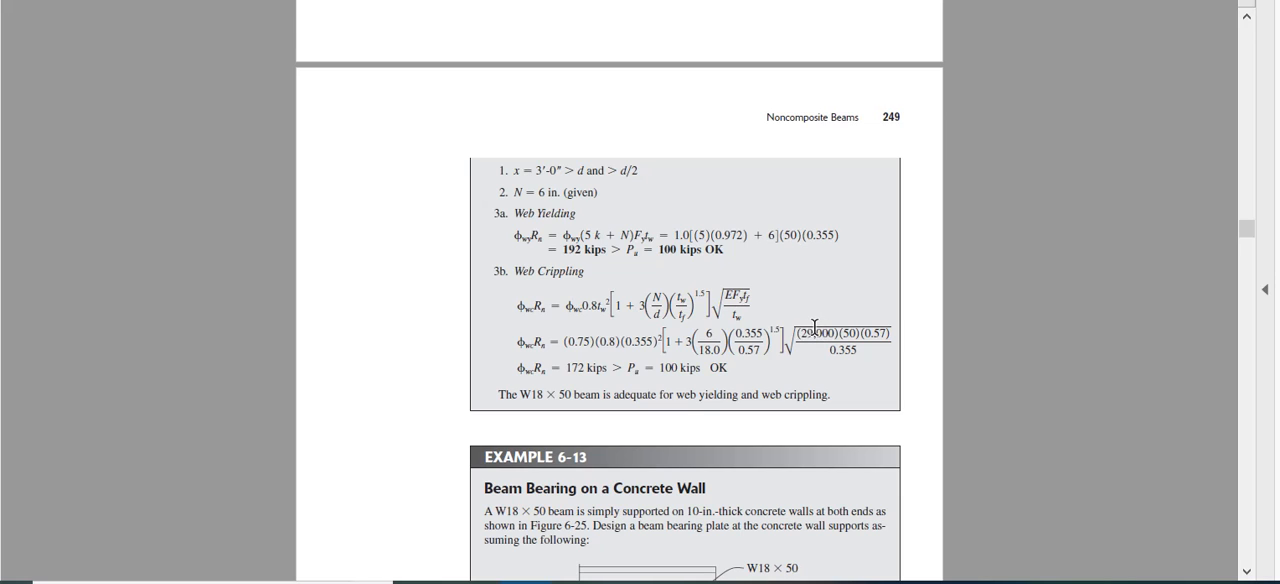
mouse_move(858, 340)
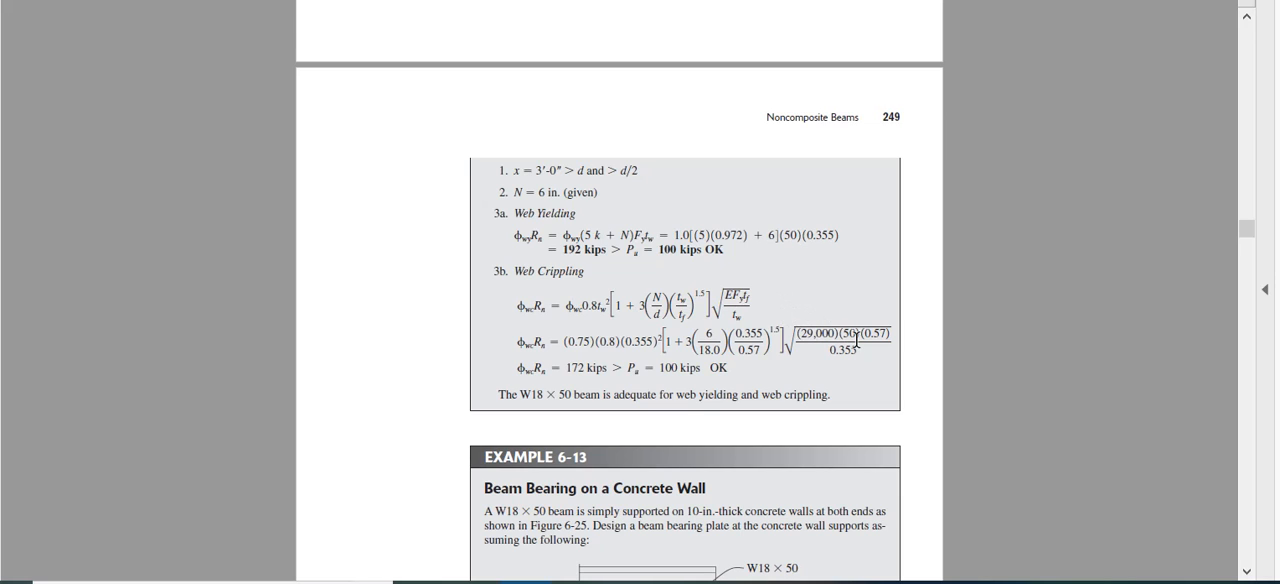
mouse_move(588, 378)
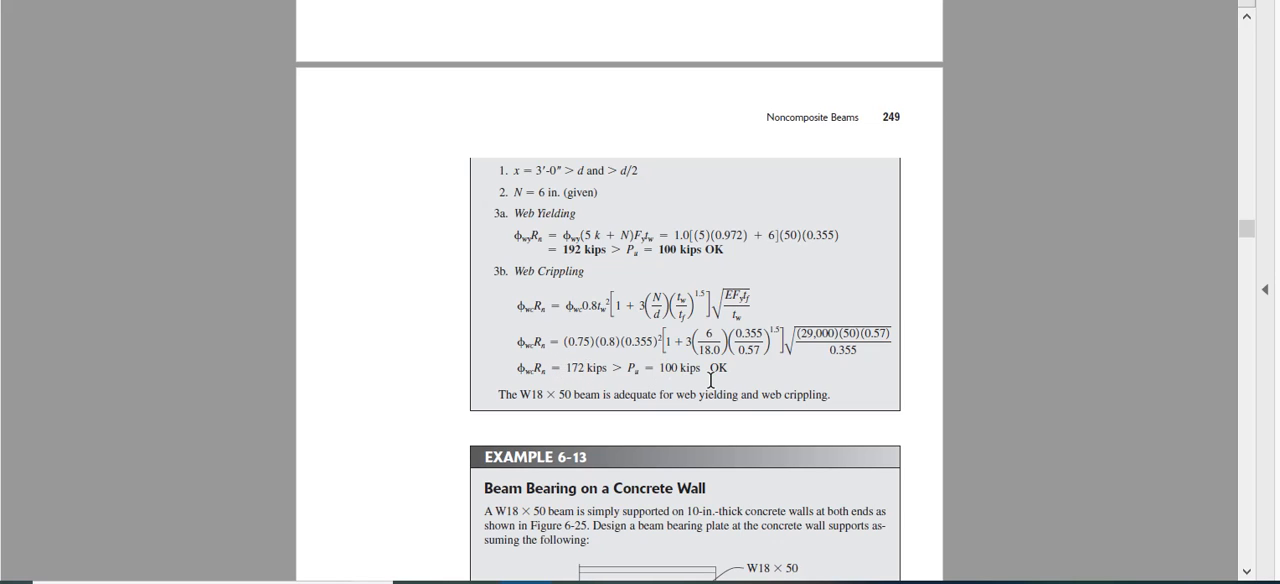
mouse_move(736, 380)
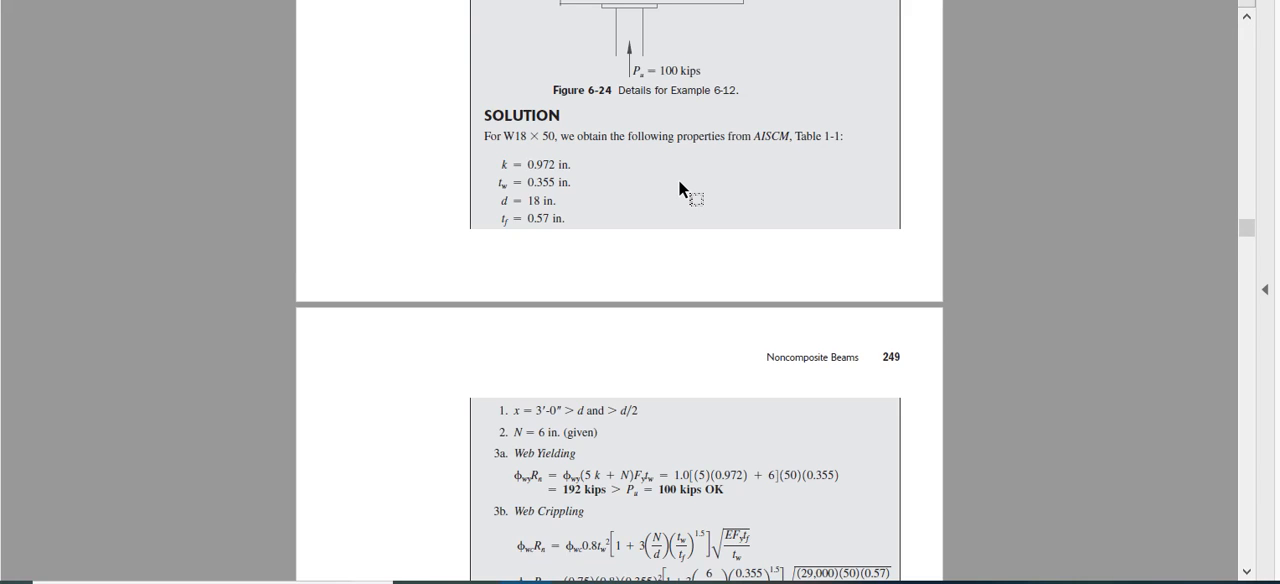
mouse_move(1200, 512)
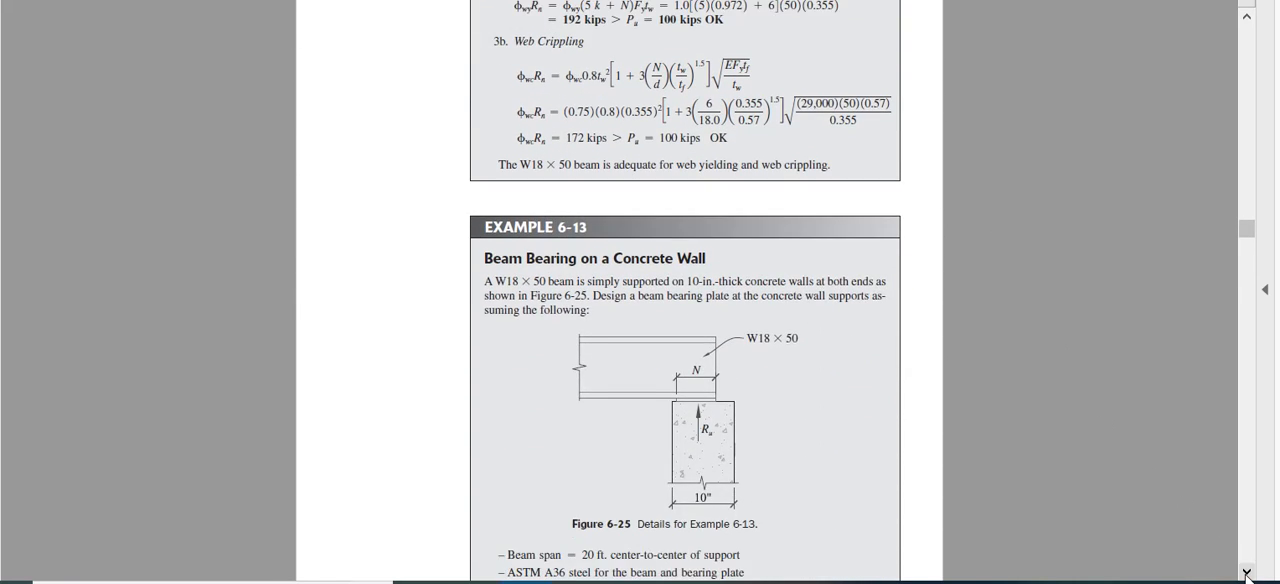
scroll("down", 3)
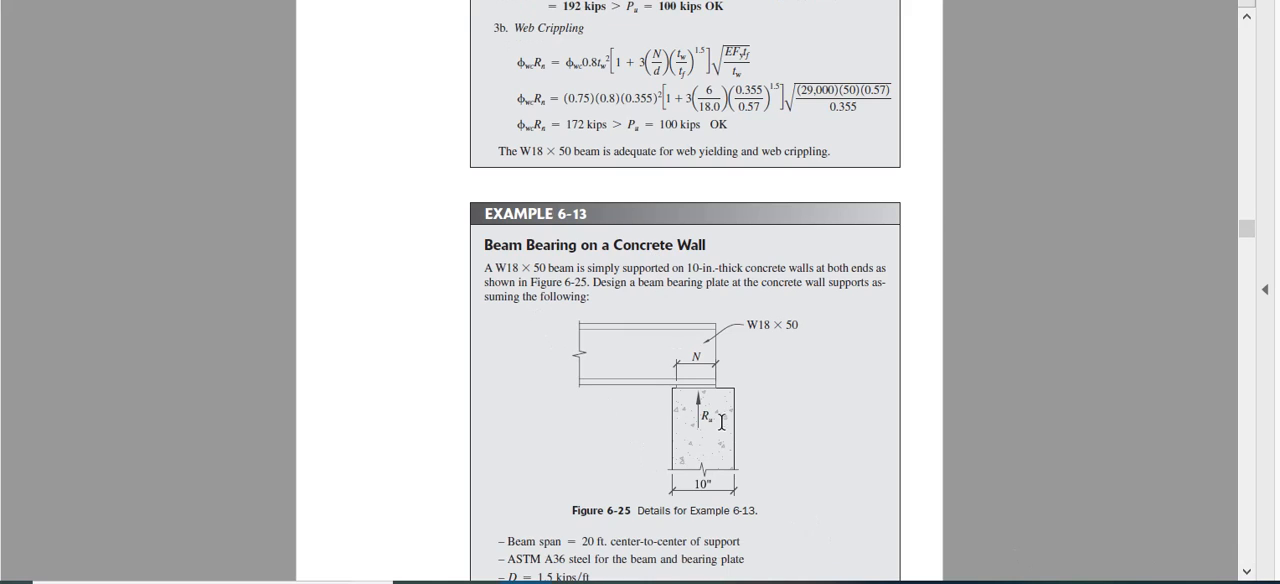
mouse_move(712, 452)
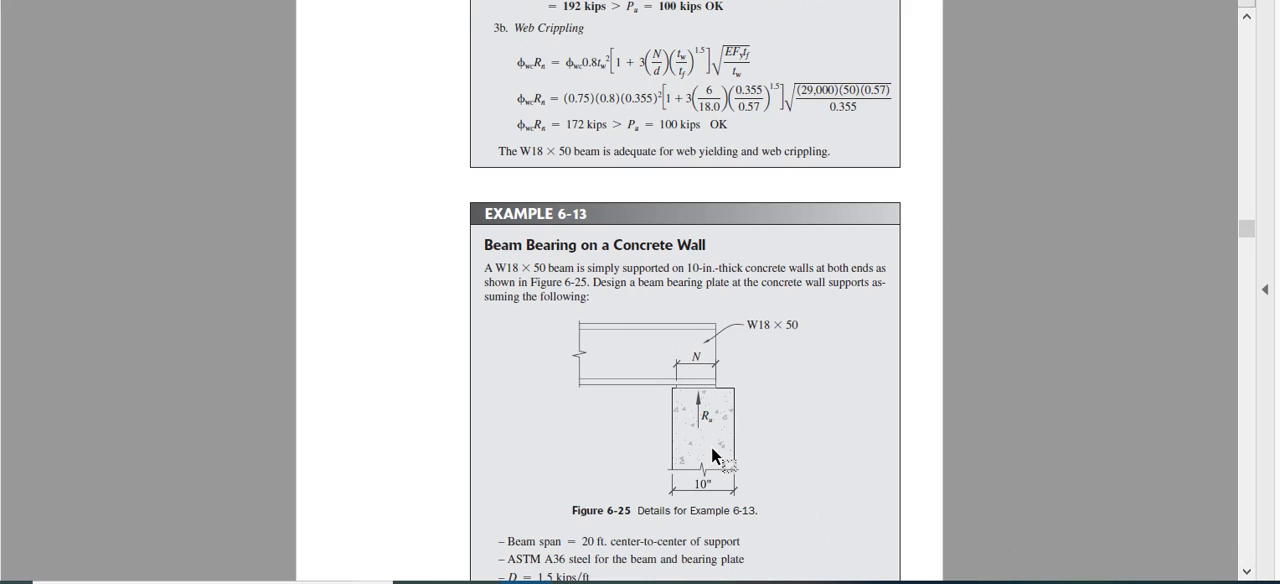